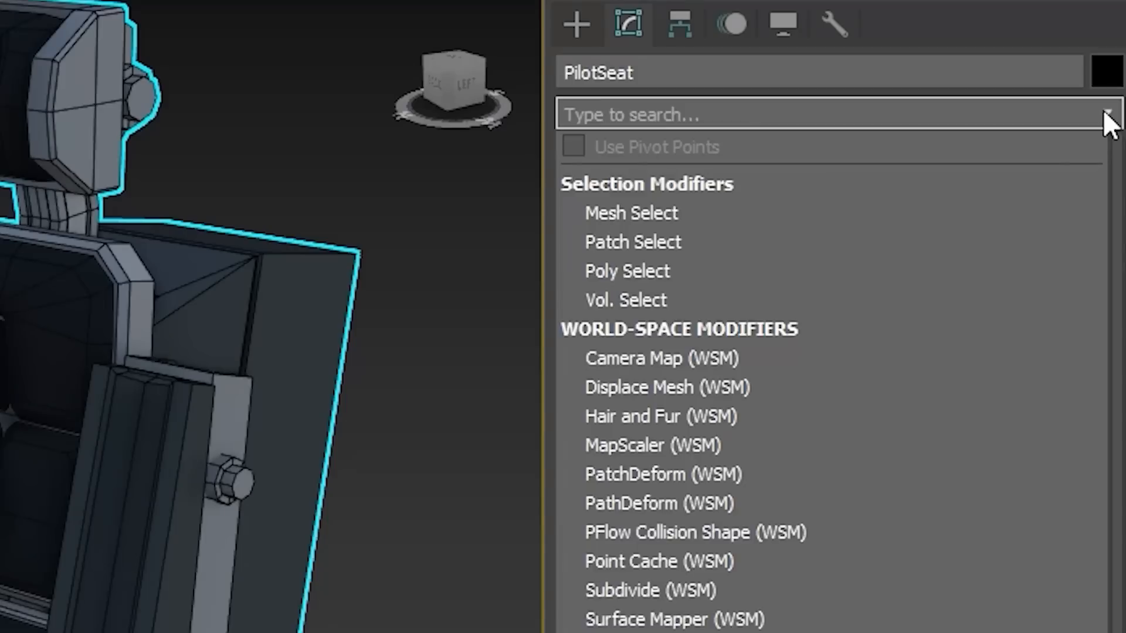
Filter the PilotSeat's modifier list by searching 'edit' then 'po' to find Edit Poly
{"action": "type", "text": "edit"}
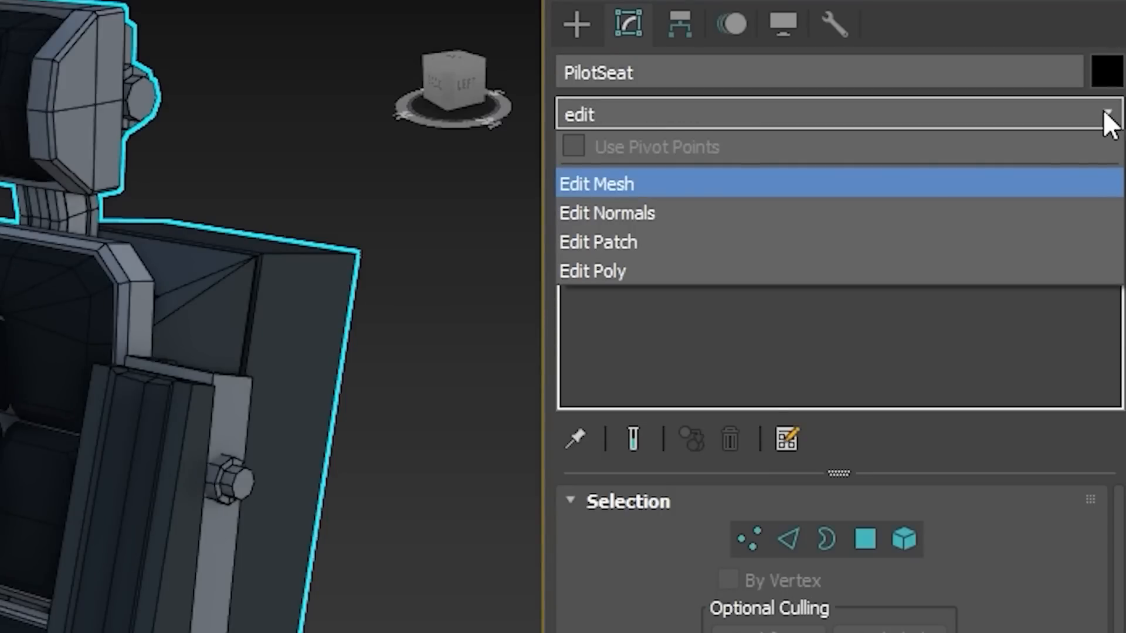
{"action": "type", "text": "po"}
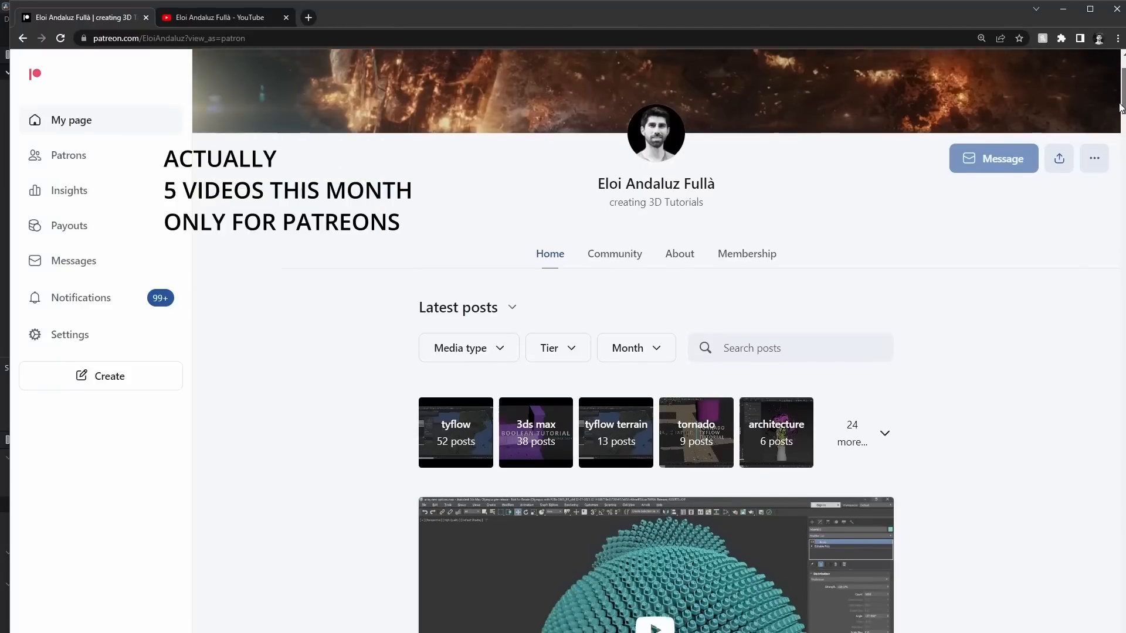
Browse down the Patreon Latest posts feed, then switch to the Boolean tutorial YouTube tab
{"action": "scroll", "scroll_direction": "down", "scroll_amount": 3}
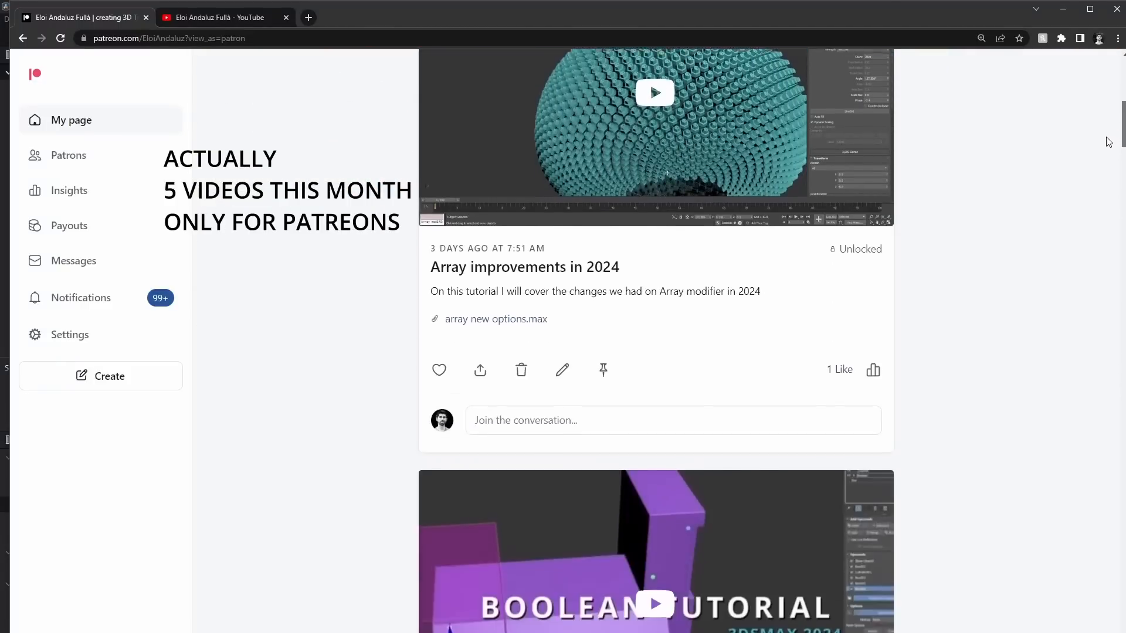
{"action": "scroll", "scroll_direction": "down", "scroll_amount": 3}
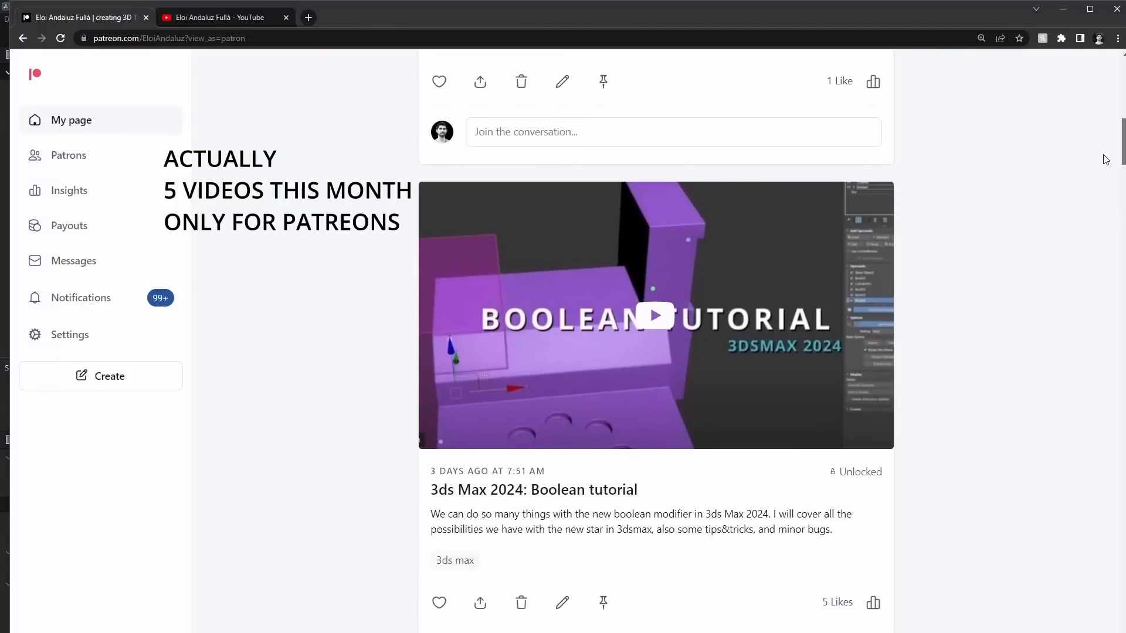
{"action": "scroll", "scroll_direction": "down", "scroll_amount": 3}
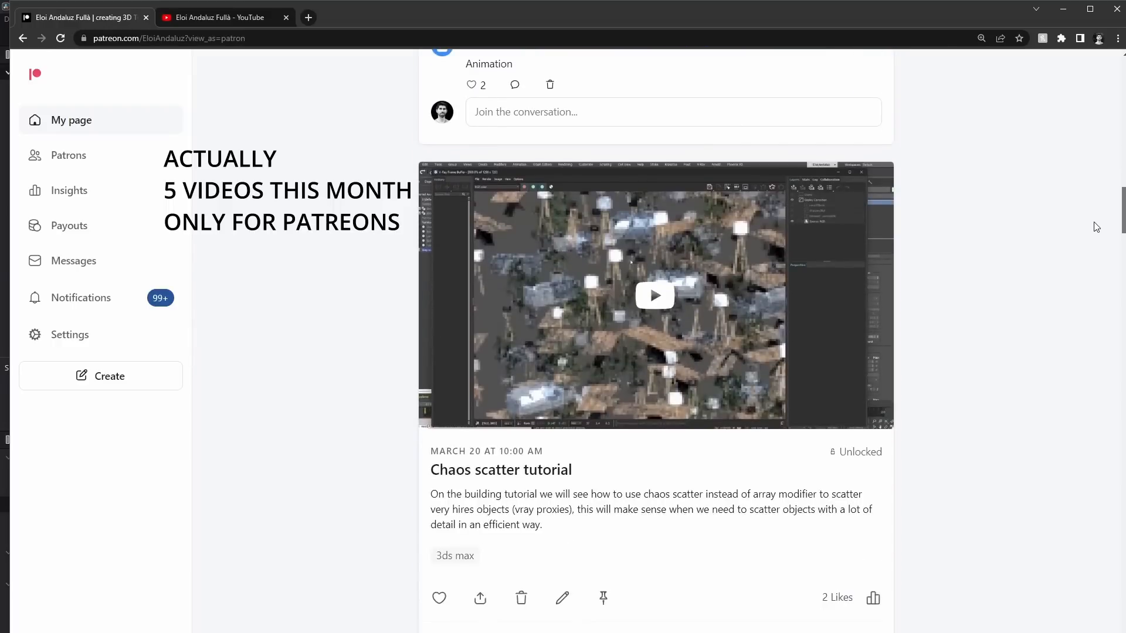
{"action": "scroll", "scroll_direction": "down", "scroll_amount": 3}
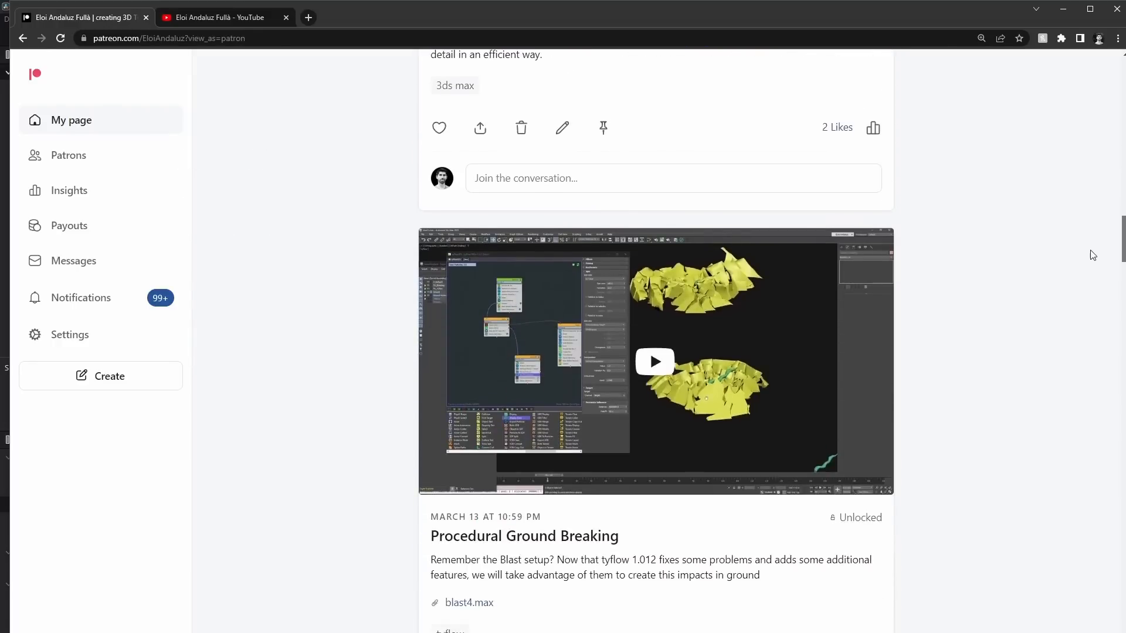
{"action": "scroll", "scroll_direction": "down", "scroll_amount": 3}
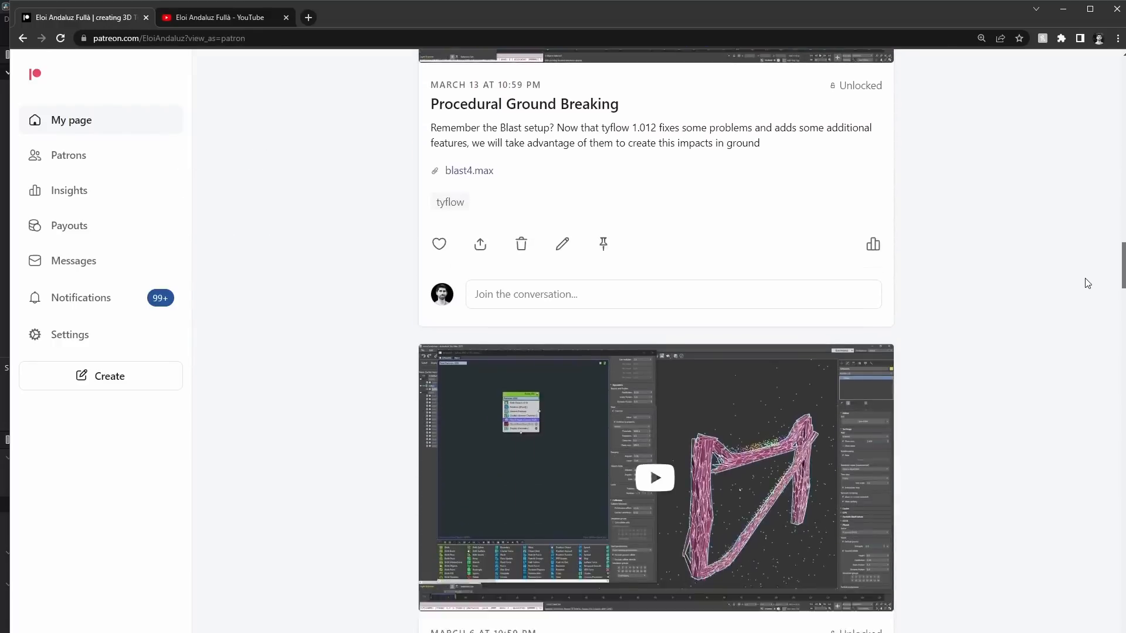
{"action": "left_click", "coordinate": [653, 477]}
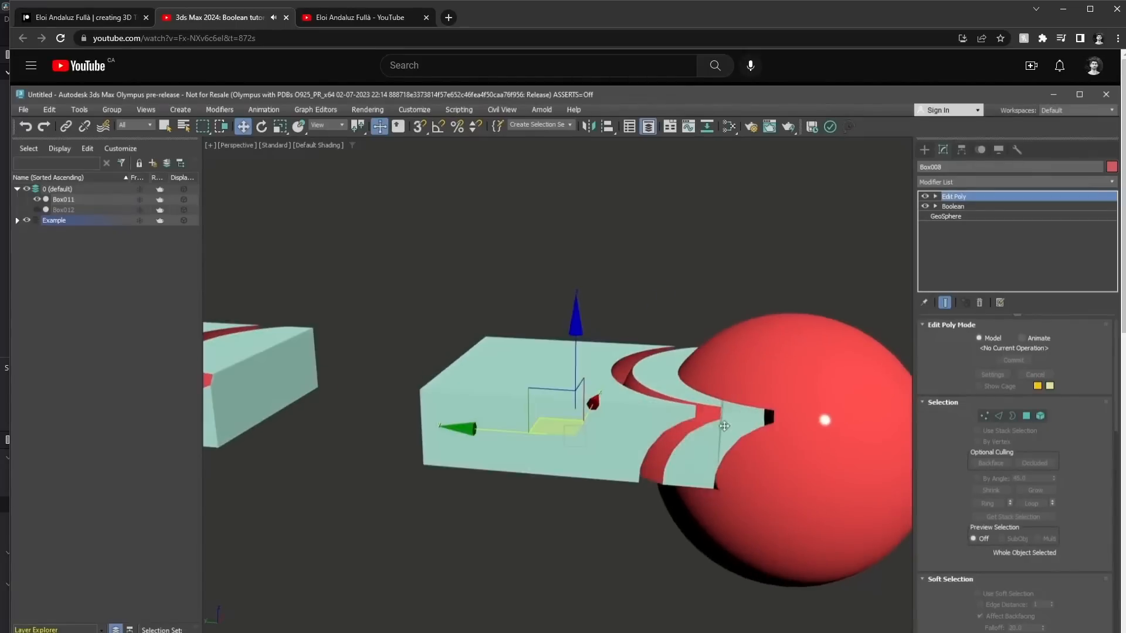
Play the 3ds Max 2024 Boolean tutorial of a sphere cutting a box
{"action": "left_click", "coordinate": [952, 207]}
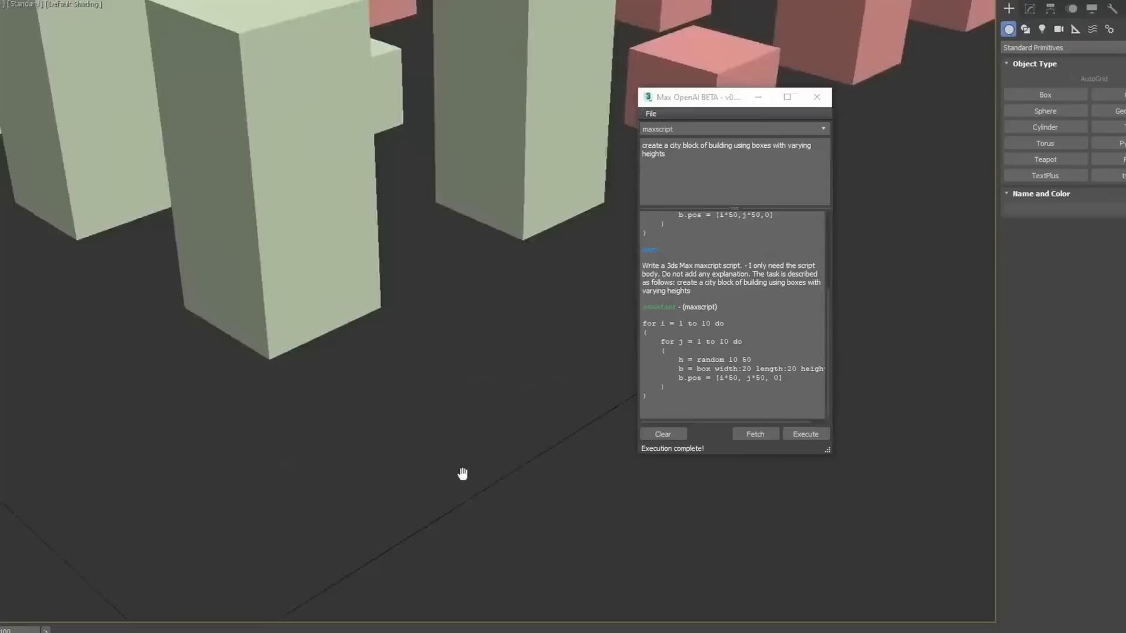
Clear the Max OpenAI history and fetch a MAXScript for the city block of varying-height boxes
{"action": "left_click", "coordinate": [804, 434]}
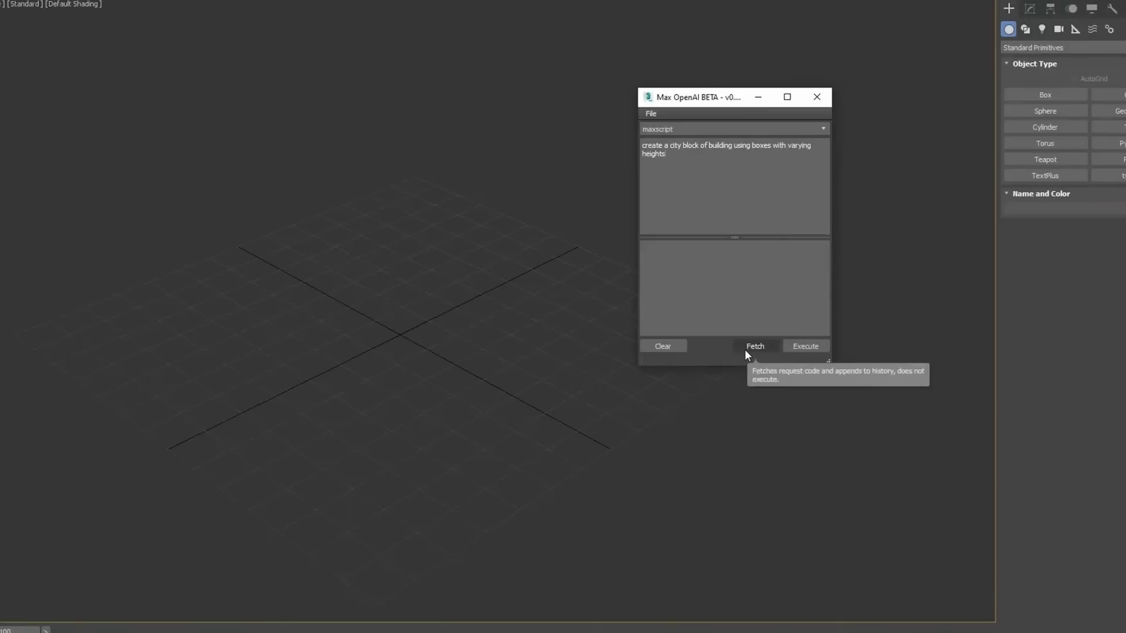
{"action": "left_click", "coordinate": [754, 346]}
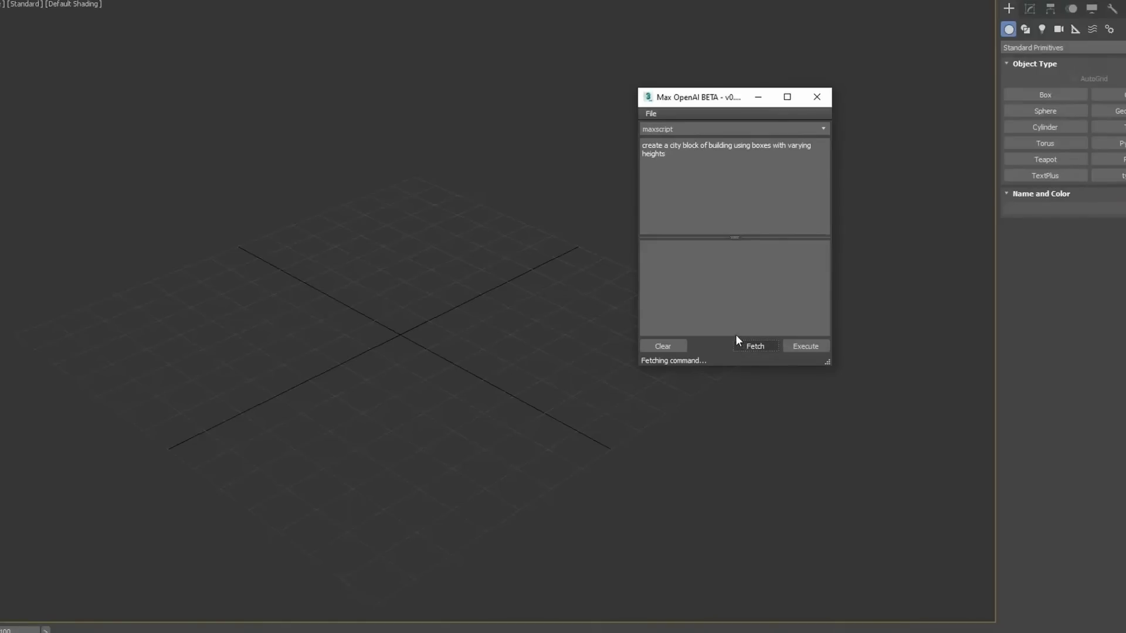
{"action": "left_click", "coordinate": [754, 346]}
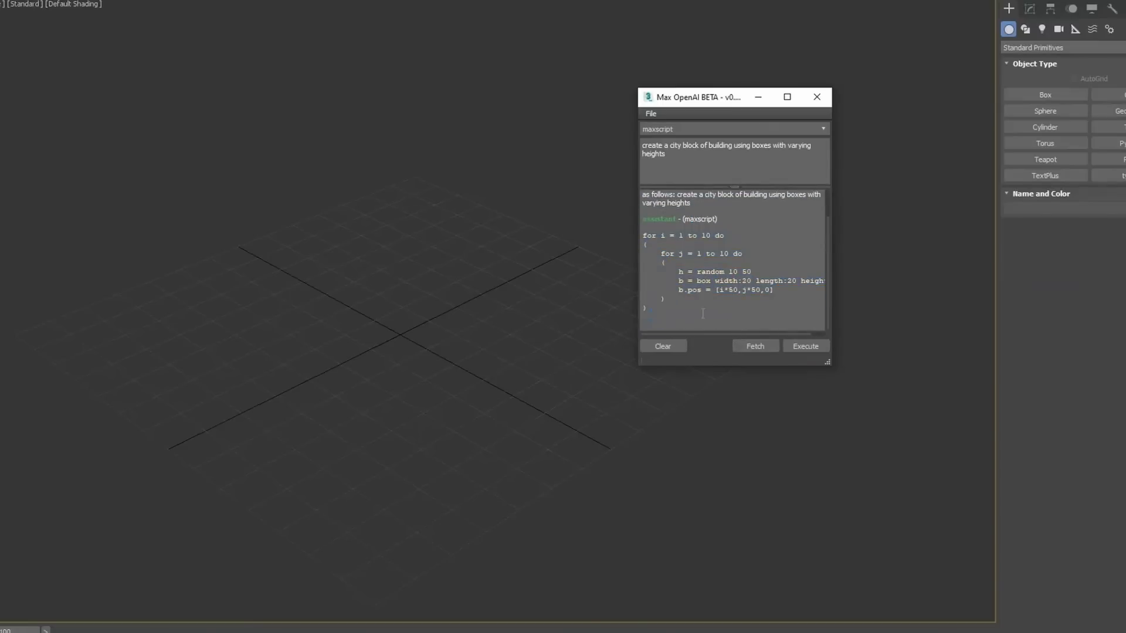
{"action": "left_click", "coordinate": [805, 346]}
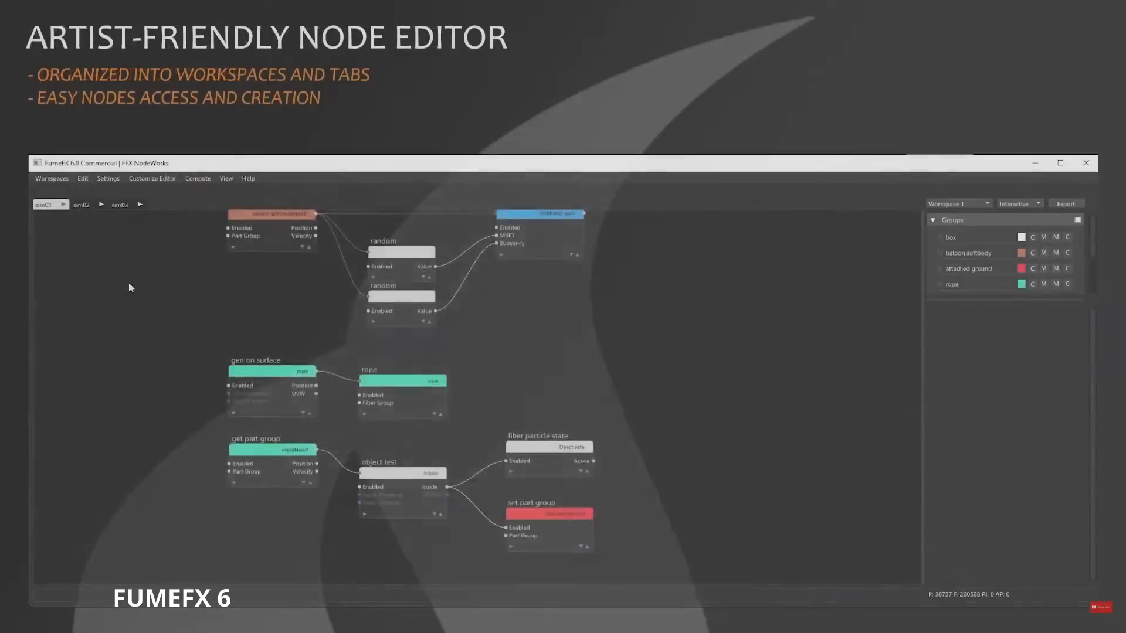
In the sim03 graph, add a Set Part Attrib node and wire the group's Velocity into it
{"action": "left_click", "coordinate": [119, 204]}
{"action": "type", "text": "se"}
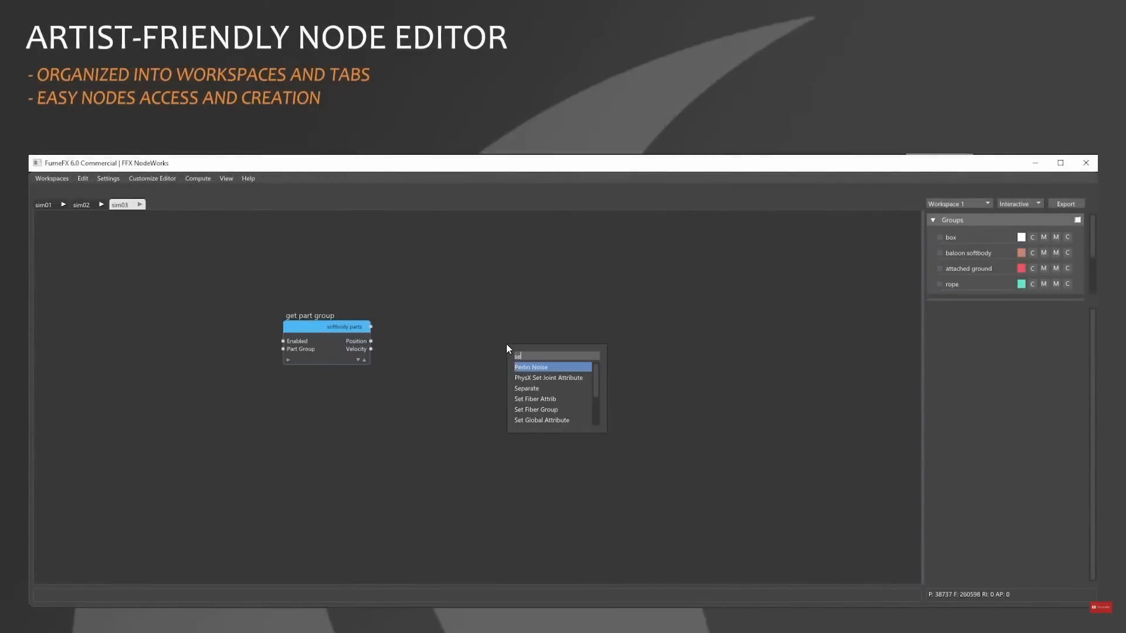
{"action": "left_click", "coordinate": [535, 399]}
{"action": "type", "text": "ma"}
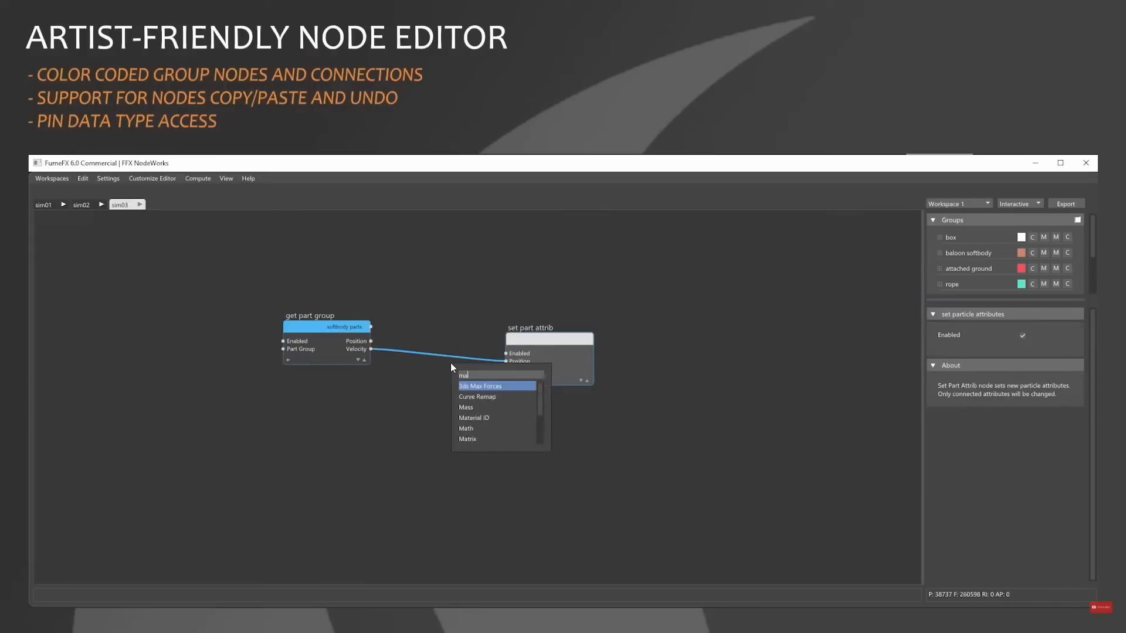
{"action": "left_click", "coordinate": [465, 428]}
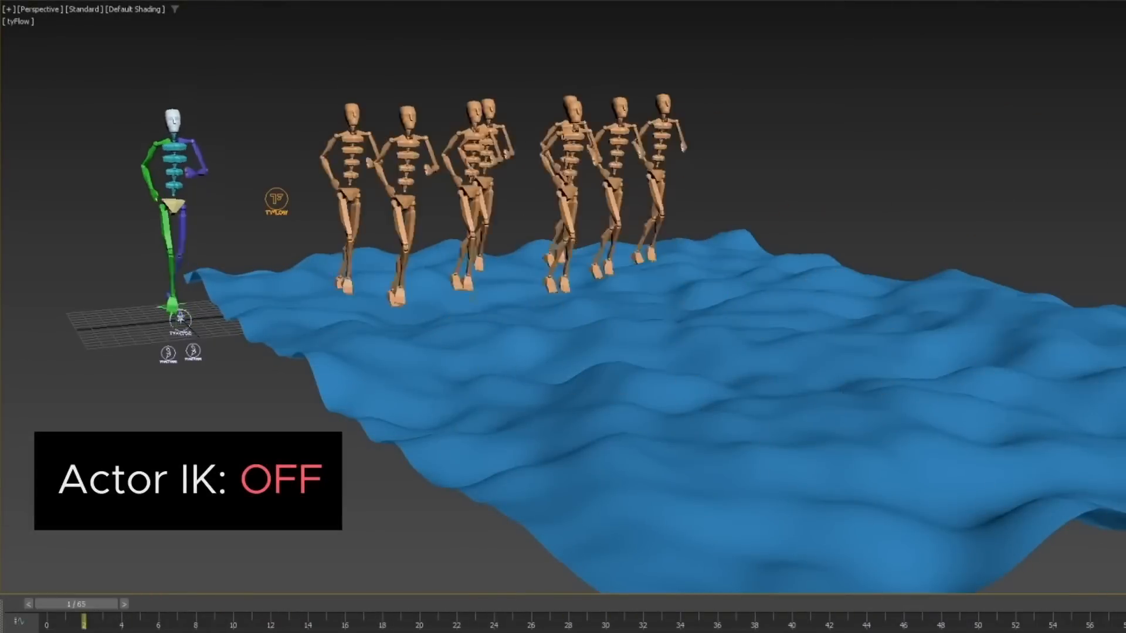
{"action": "left_click_drag", "start_coordinate": [84, 618], "coordinate": [1064, 618]}
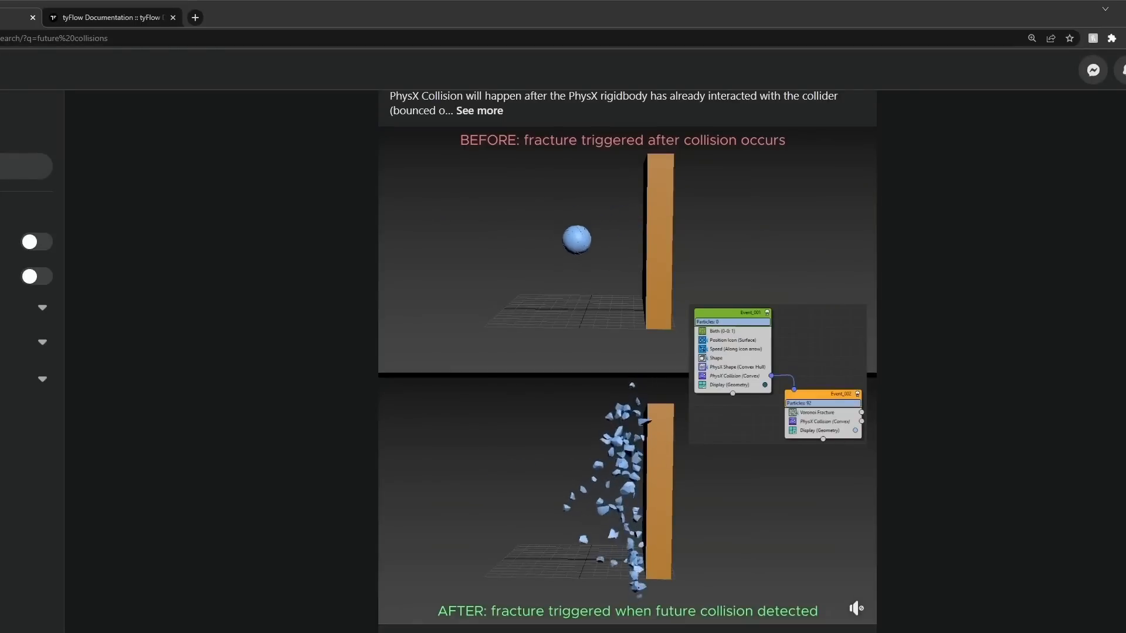
Show the tyFlow version history, highlighting Voronoi in the v1.0151 bug fixes and the v1.015 additions
{"action": "left_click", "coordinate": [223, 18]}
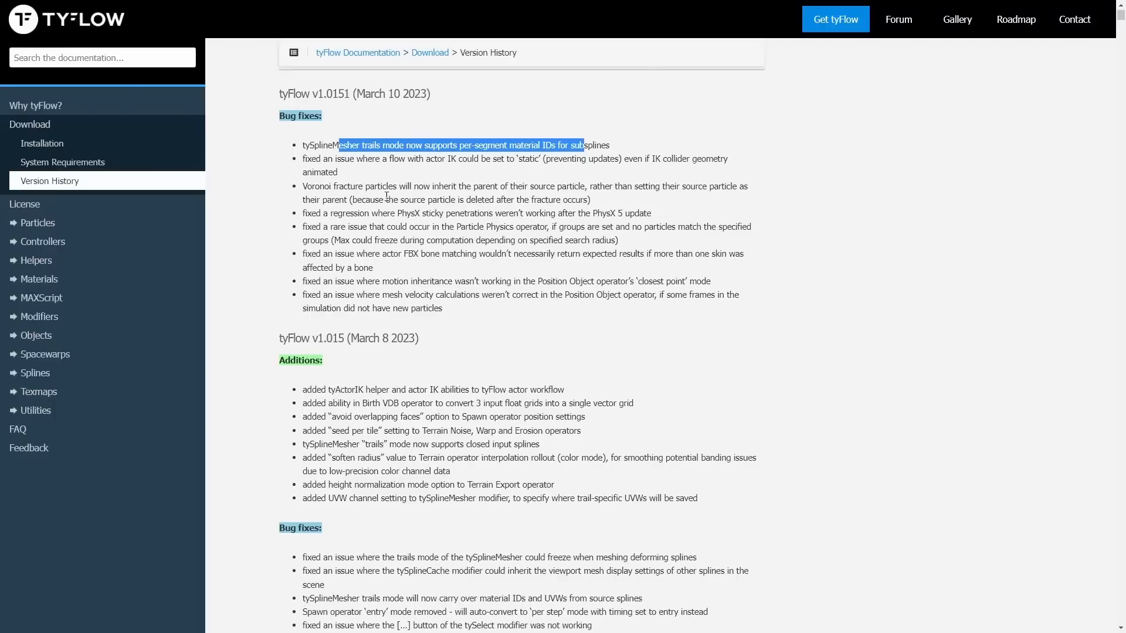
{"action": "double_click", "coordinate": [316, 187]}
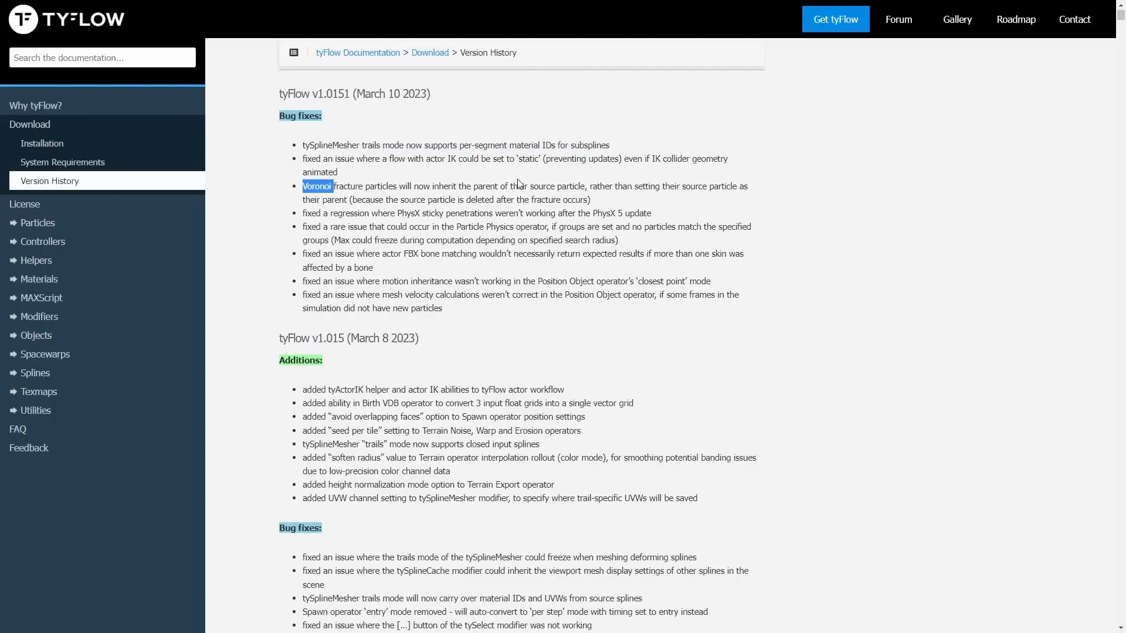
{"action": "scroll", "scroll_direction": "down", "scroll_amount": 3}
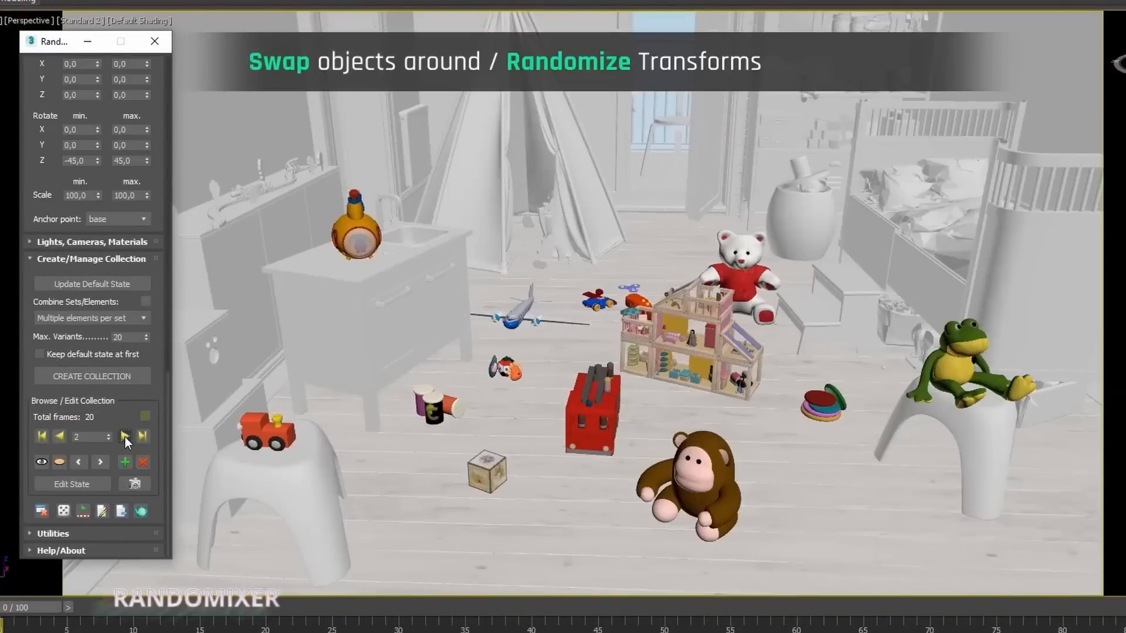
Randomize toy transforms, scatter shelf decor without overlaps, and browse collection and material variants in RandoMixer
{"action": "left_click", "coordinate": [125, 433]}
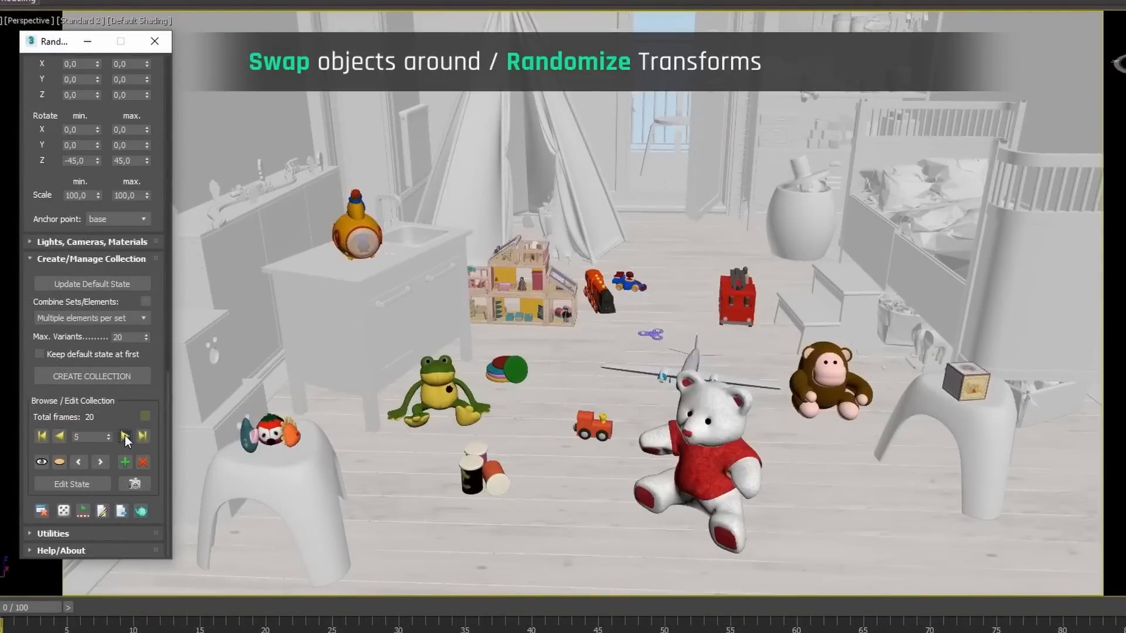
{"action": "left_click", "coordinate": [98, 466]}
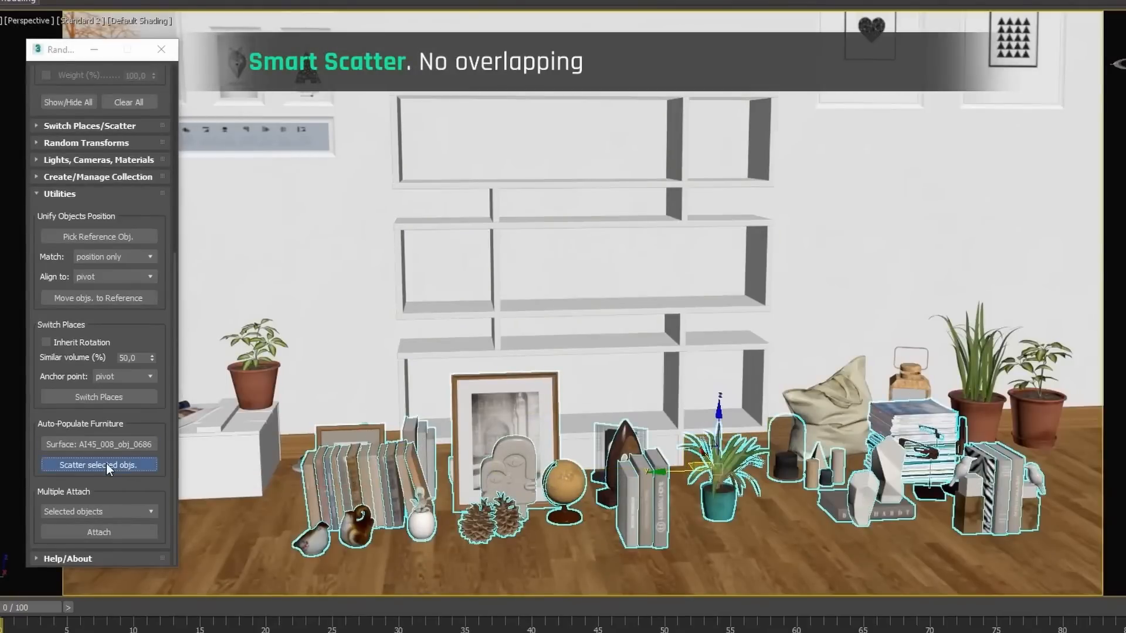
{"action": "left_click", "coordinate": [99, 465]}
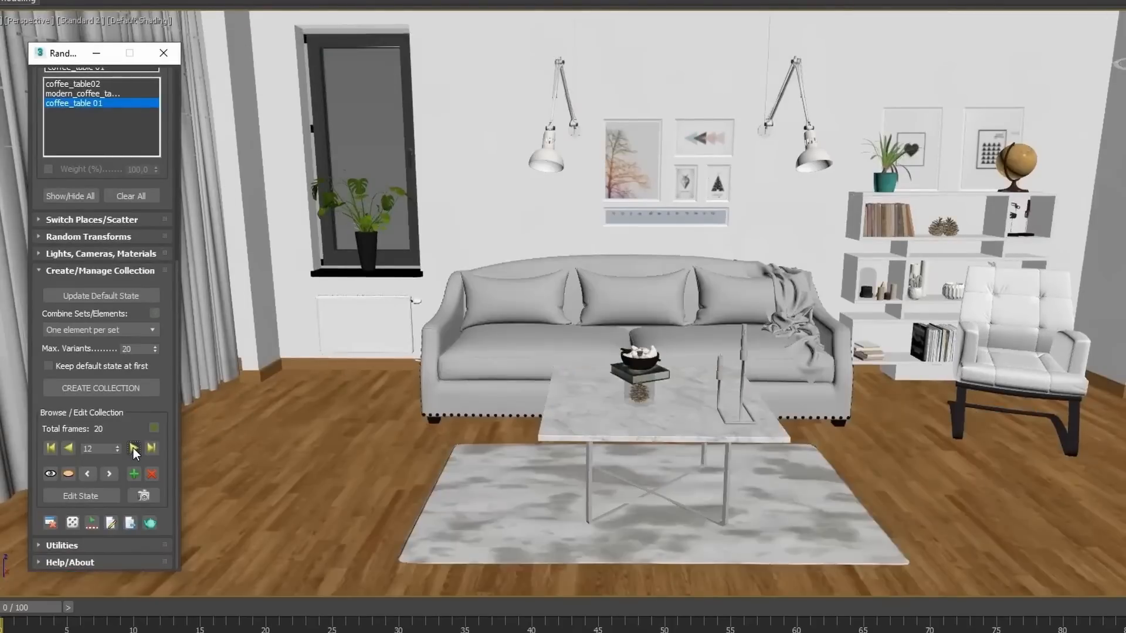
{"action": "left_click", "coordinate": [133, 447]}
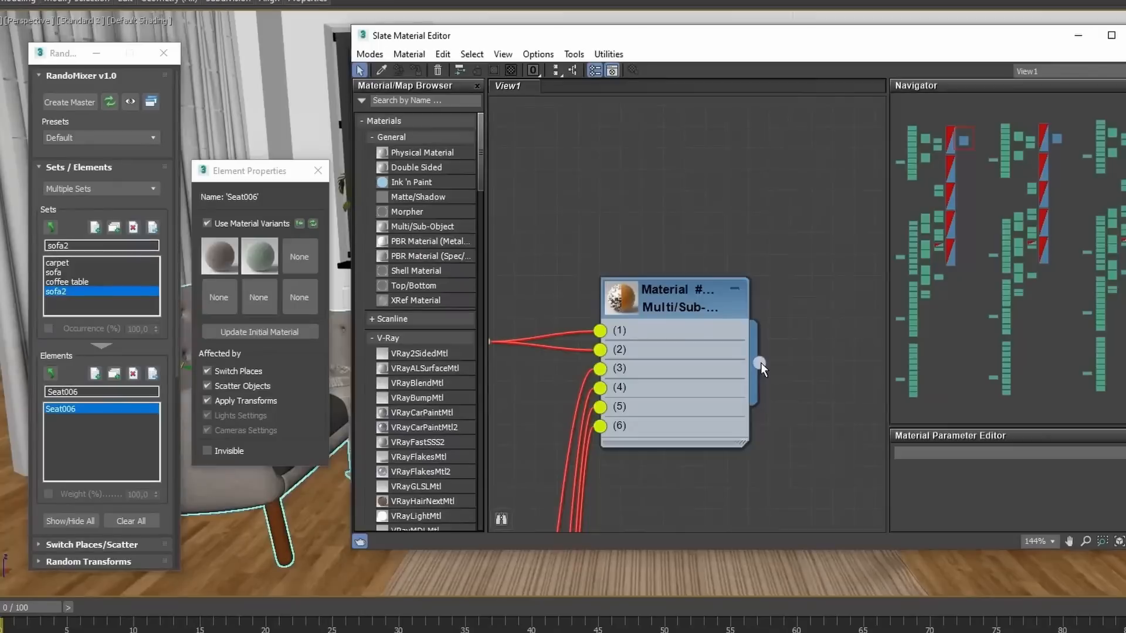
{"action": "left_click", "coordinate": [312, 223]}
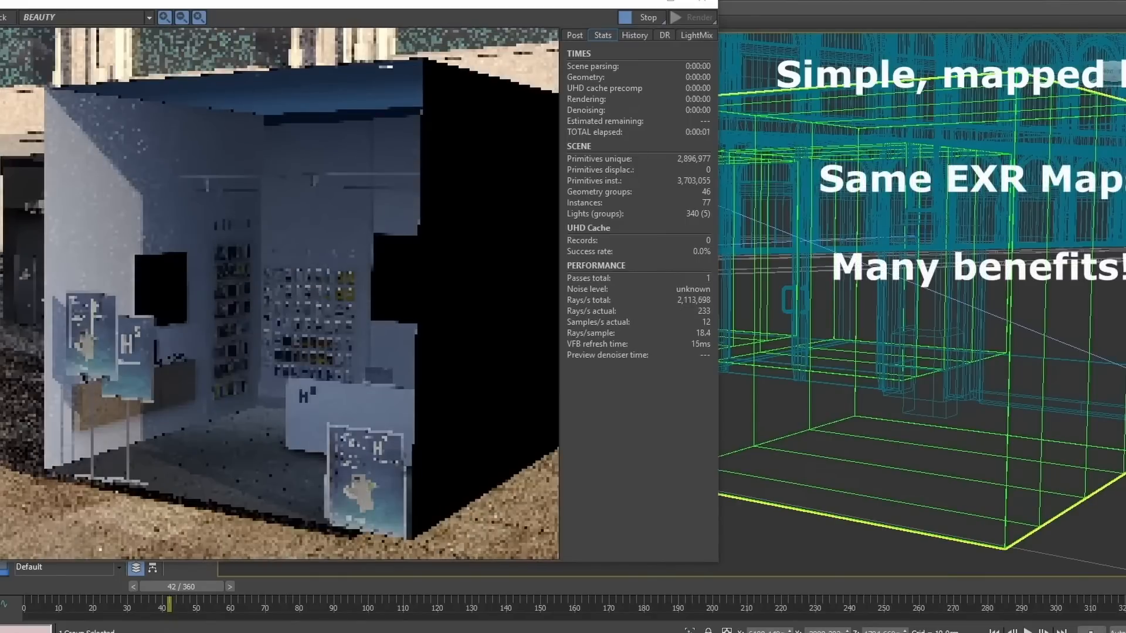
Show the V-Ray Frame Buffer render of the box building with its EXR-mapped interior
{"action": "left_click", "coordinate": [575, 34]}
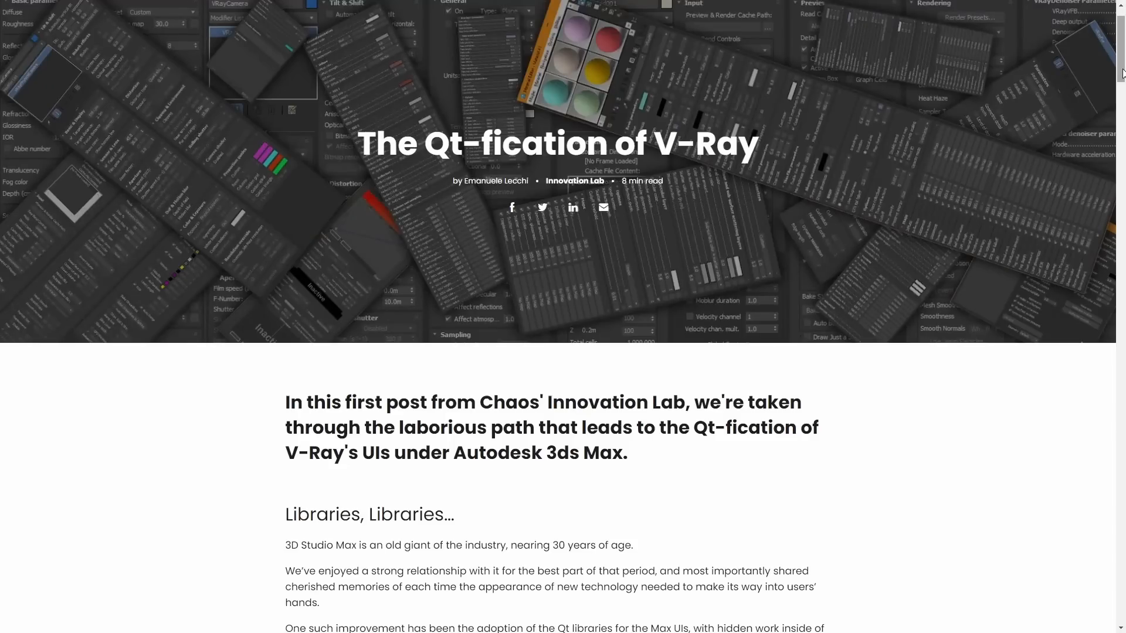
Read down The Qt-fication of V-Ray article to the V-Ray 6.1 redraw speed results, highlighting a line
{"action": "scroll", "scroll_direction": "down", "scroll_amount": 3}
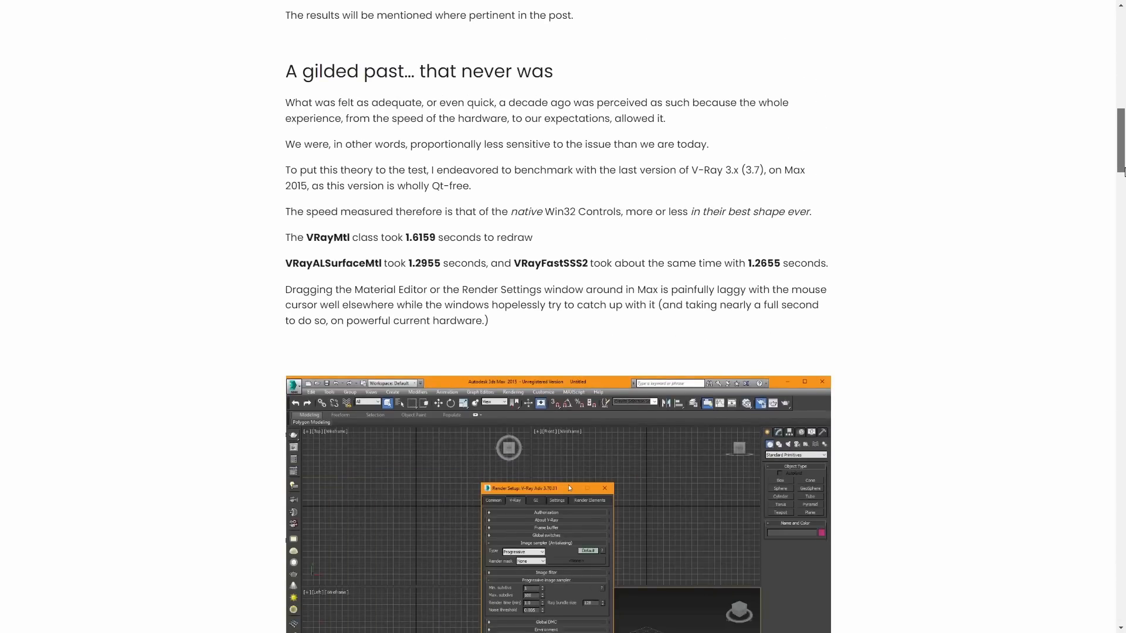
{"action": "scroll", "scroll_direction": "down", "scroll_amount": 3}
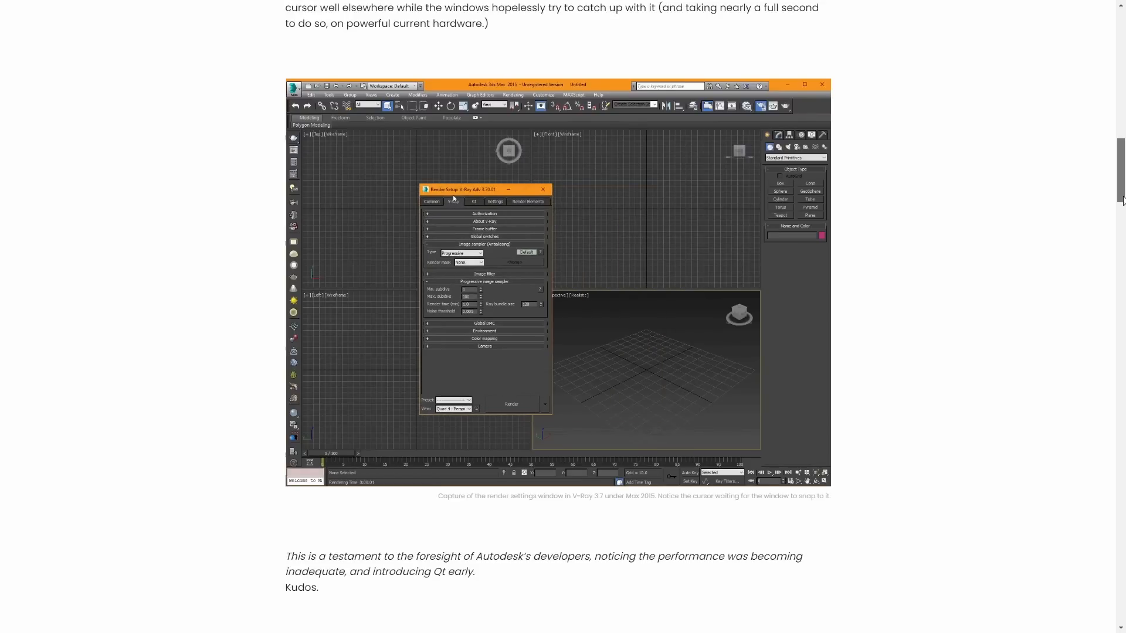
{"action": "scroll", "scroll_direction": "down", "scroll_amount": 3}
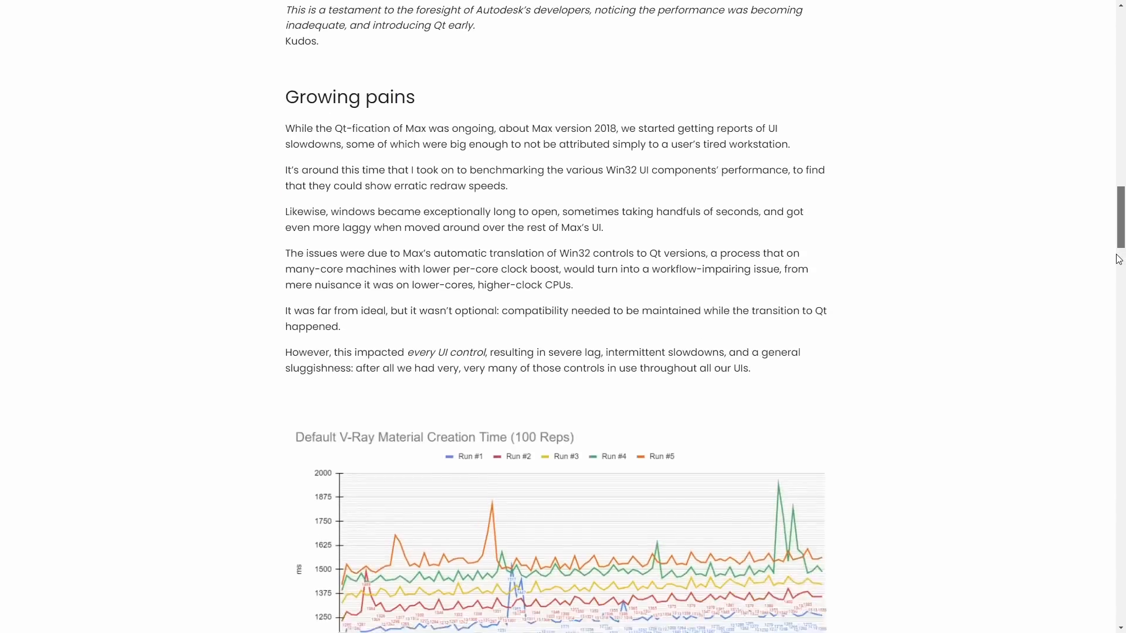
{"action": "scroll", "scroll_direction": "down", "scroll_amount": 3}
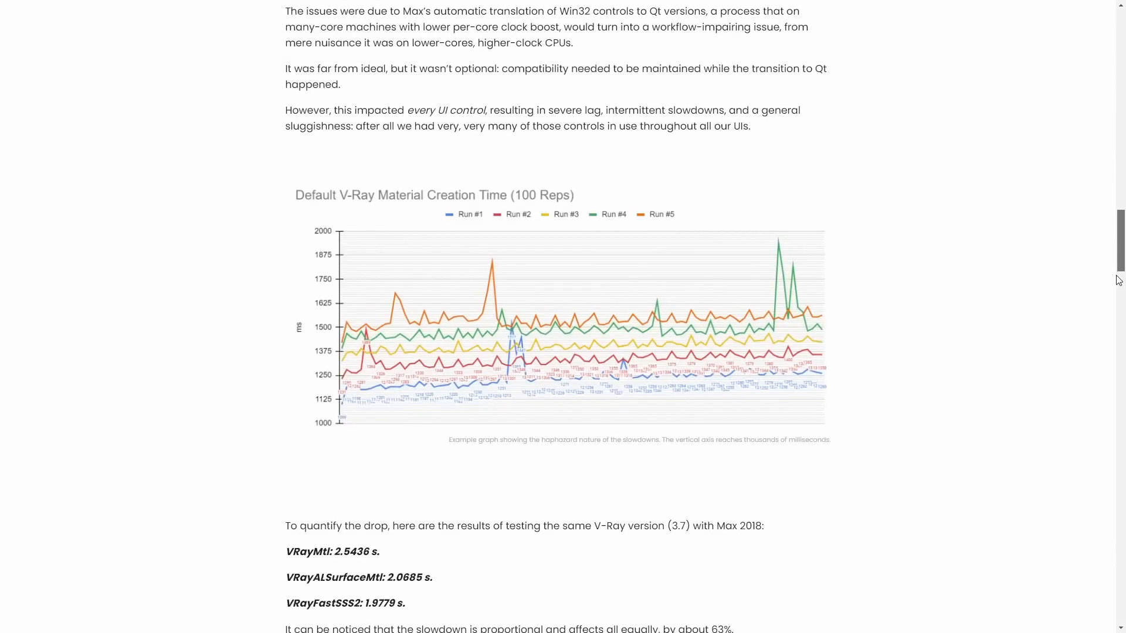
{"action": "scroll", "scroll_direction": "down", "scroll_amount": 3}
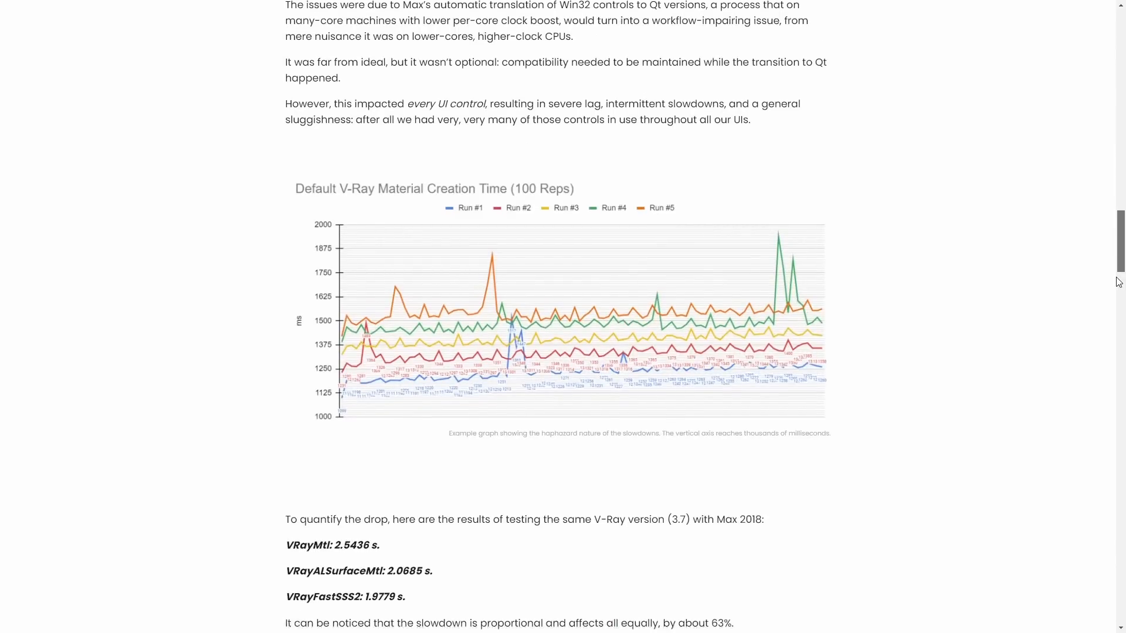
{"action": "scroll", "scroll_direction": "down", "scroll_amount": 3}
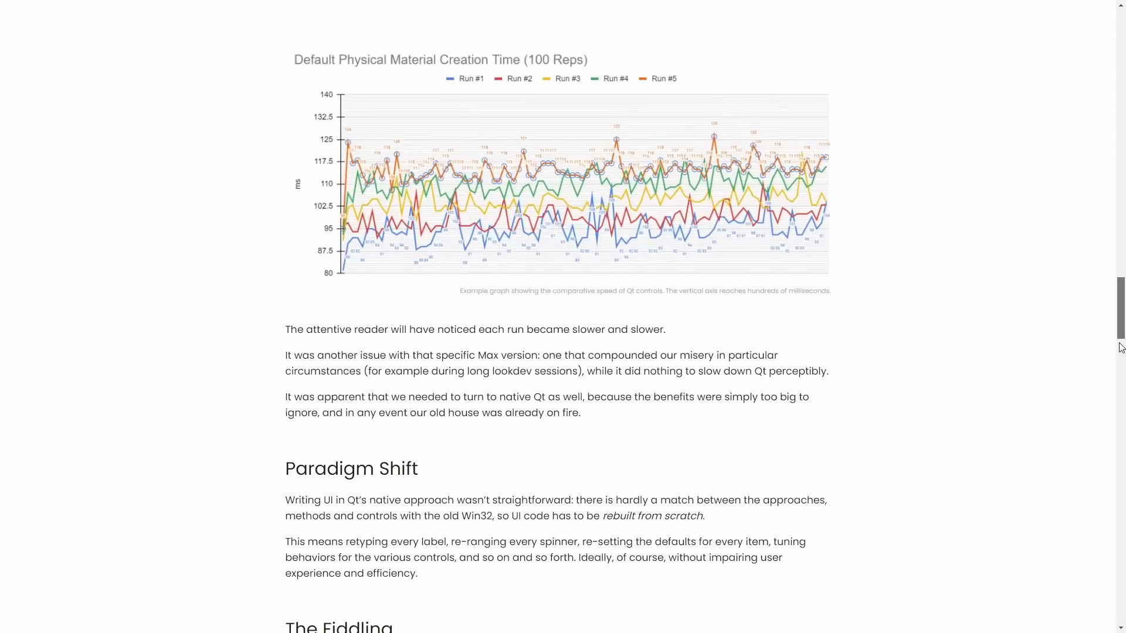
{"action": "scroll", "scroll_direction": "down", "scroll_amount": 3}
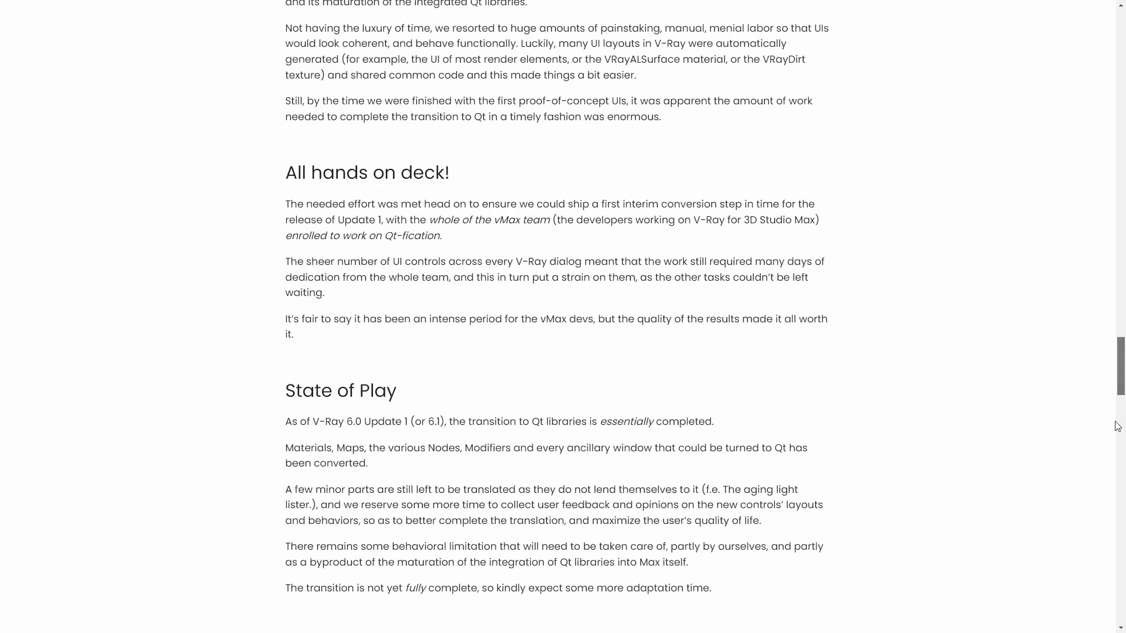
{"action": "scroll", "scroll_direction": "down", "scroll_amount": 3}
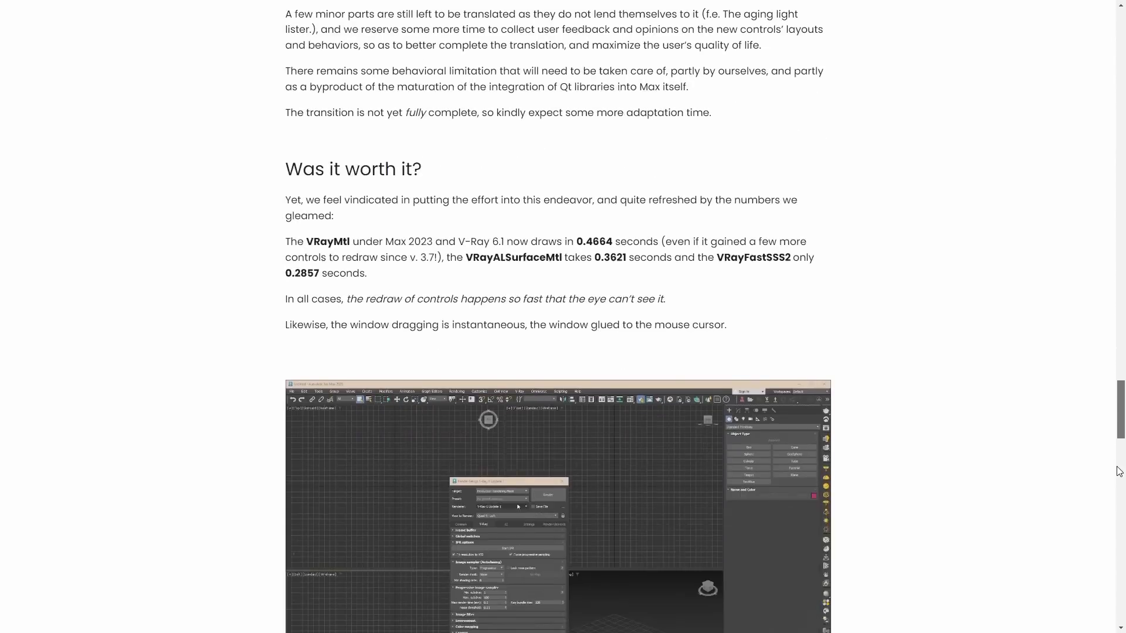
{"action": "scroll", "scroll_direction": "down", "scroll_amount": 3}
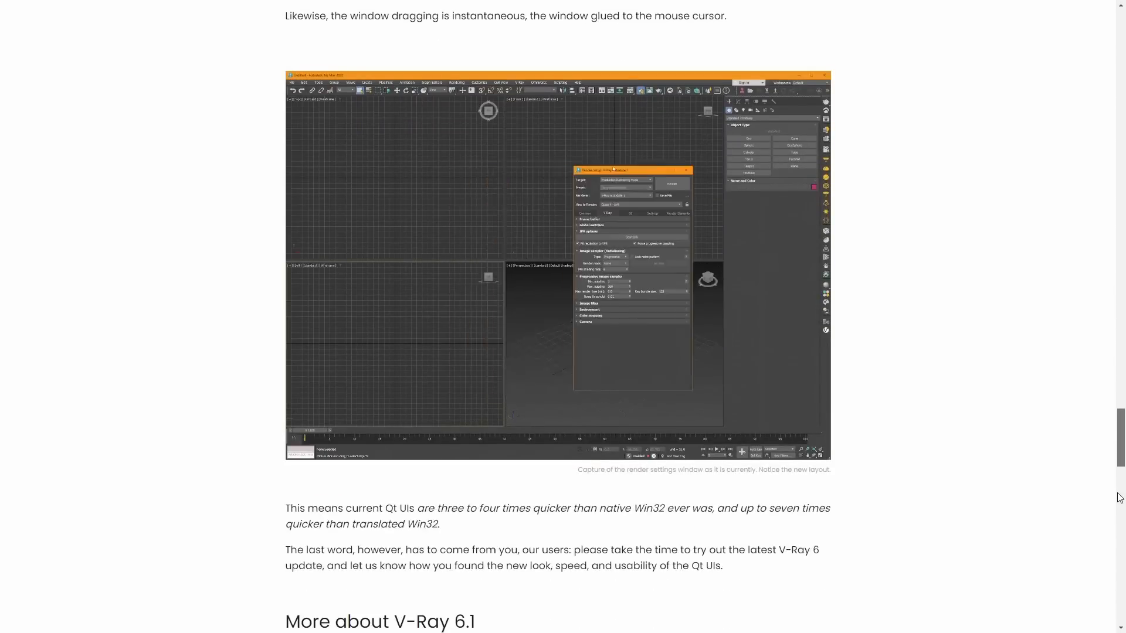
{"action": "left_click_drag", "start_coordinate": [633, 170], "coordinate": [508, 178]}
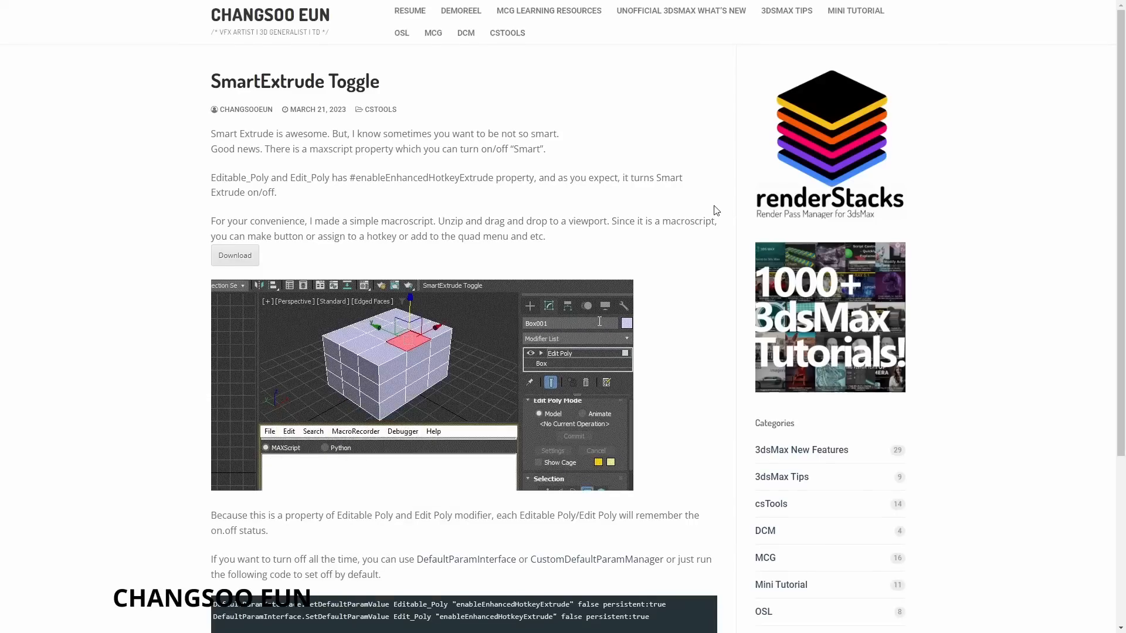
Scroll through the SmartExtrude Toggle macroscript post's screenshots and code
{"action": "scroll", "scroll_direction": "down", "scroll_amount": 3}
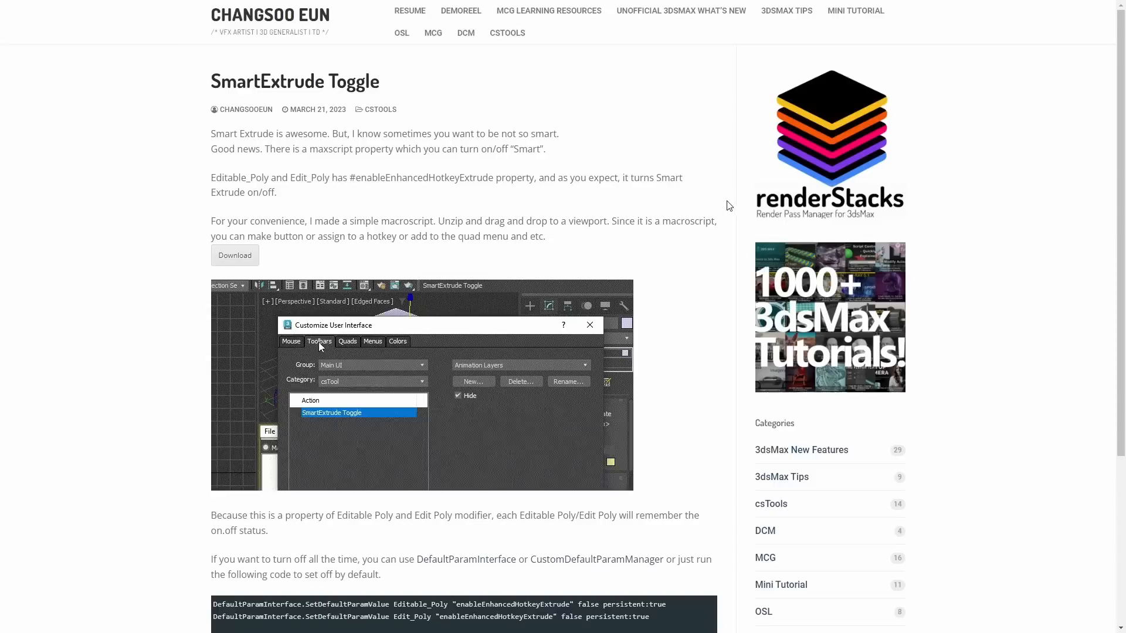
{"action": "scroll", "scroll_direction": "down", "scroll_amount": 3}
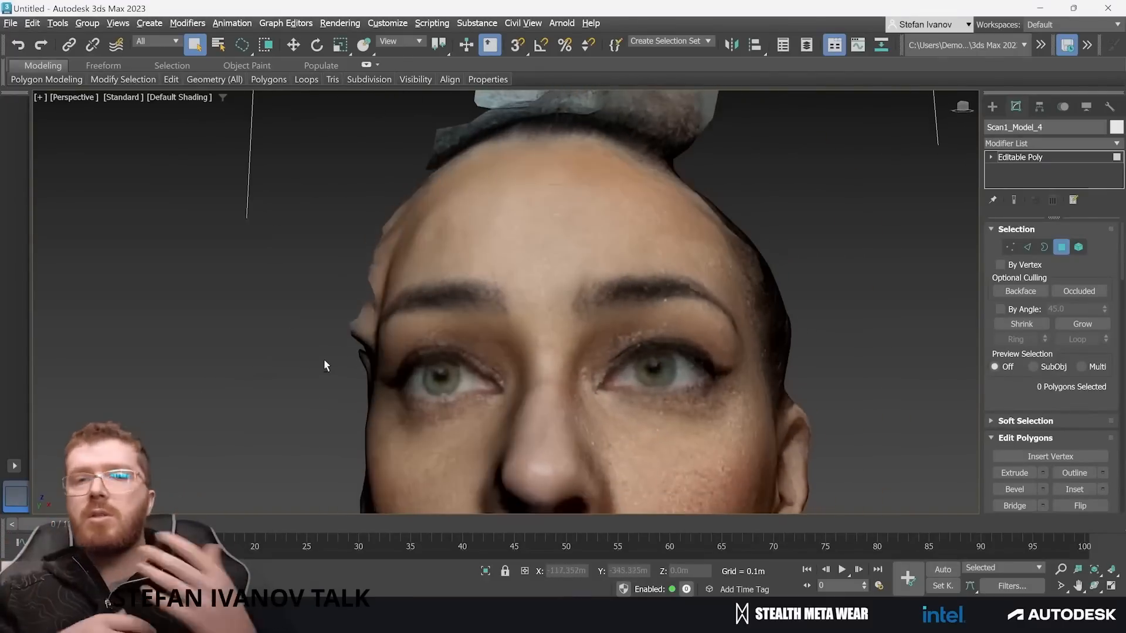
Orbit the Perspective viewport around the Scan1_Model_4 editable poly head
{"action": "left_click", "coordinate": [370, 315]}
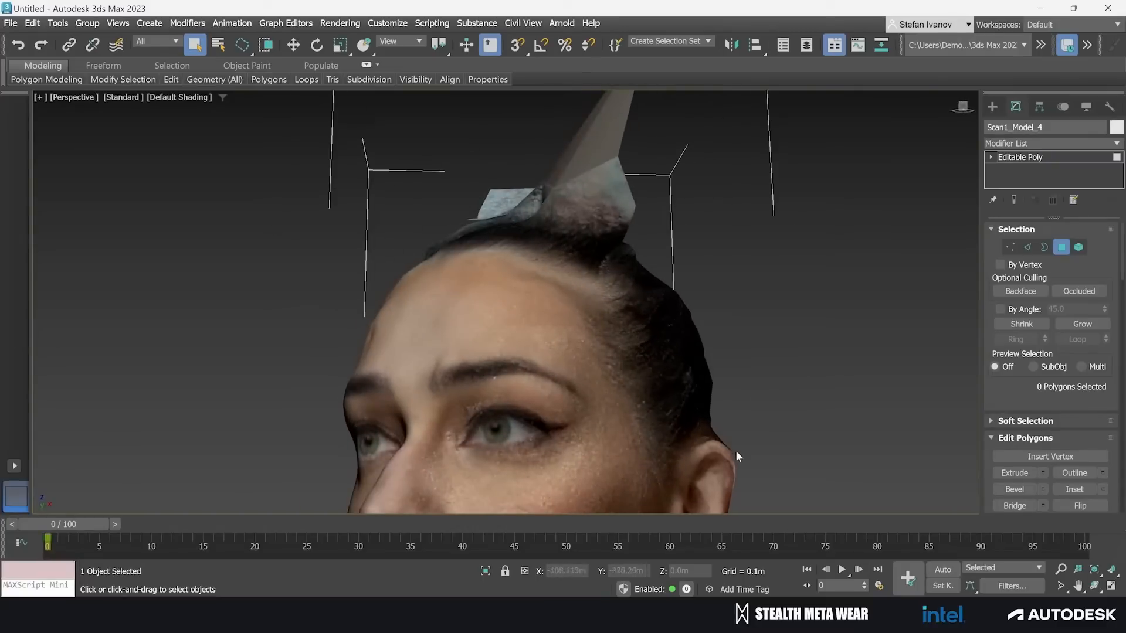
{"action": "left_click", "coordinate": [737, 458]}
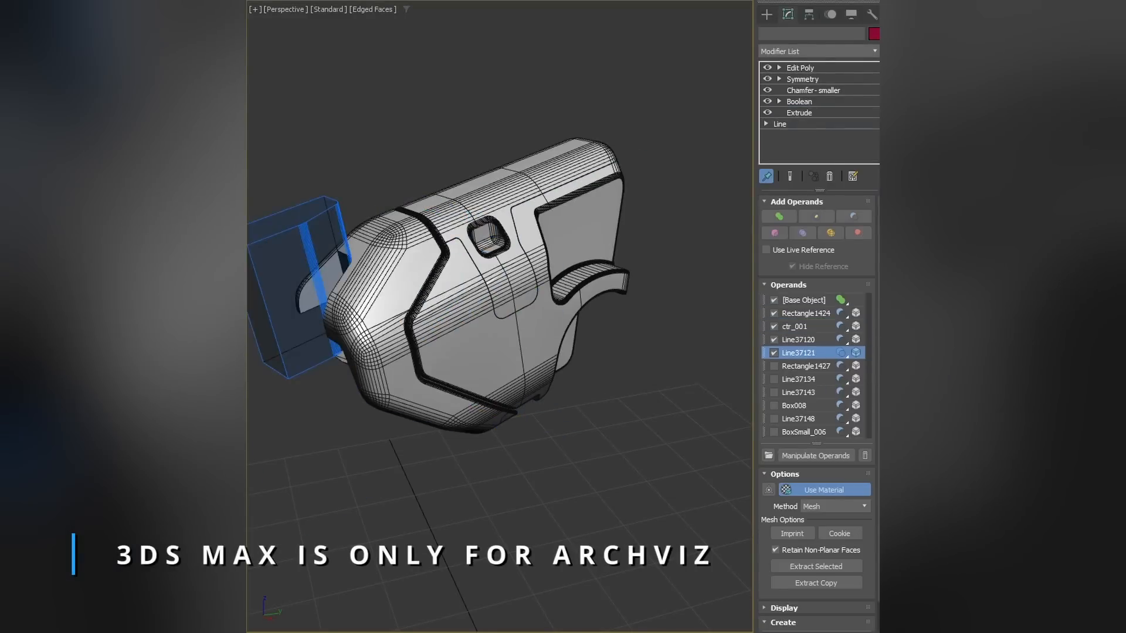
Show the hard-surface model's modifier stack with its Boolean operand list
{"action": "left_click", "coordinate": [801, 67]}
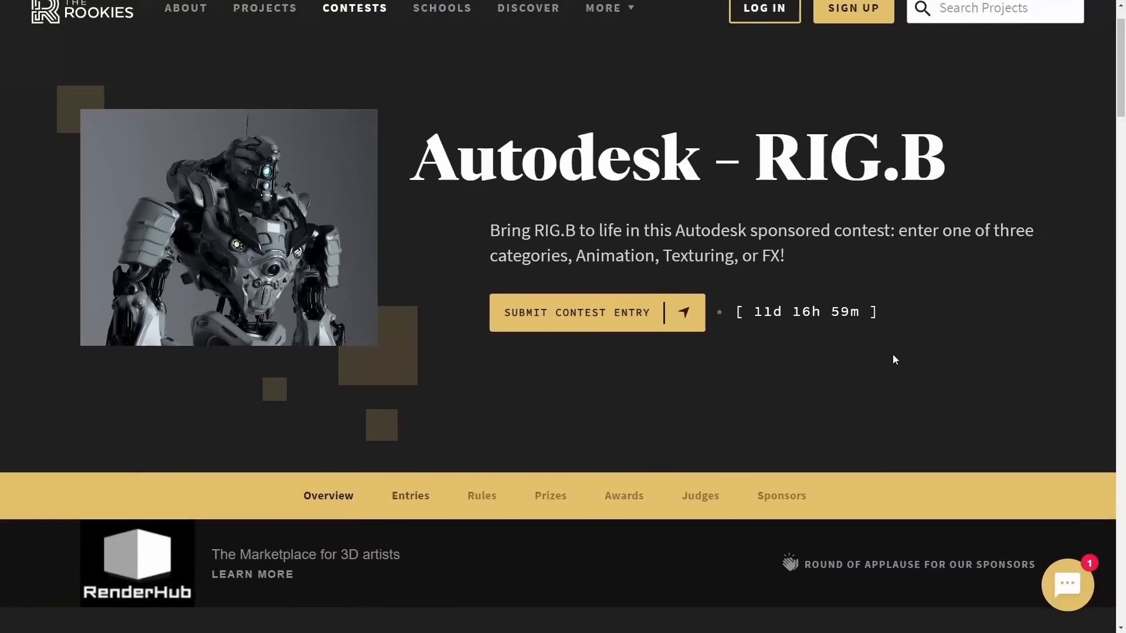
Look over the RIG.B contest page and switch to its submitted Entries
{"action": "scroll", "scroll_direction": "down", "scroll_amount": 3}
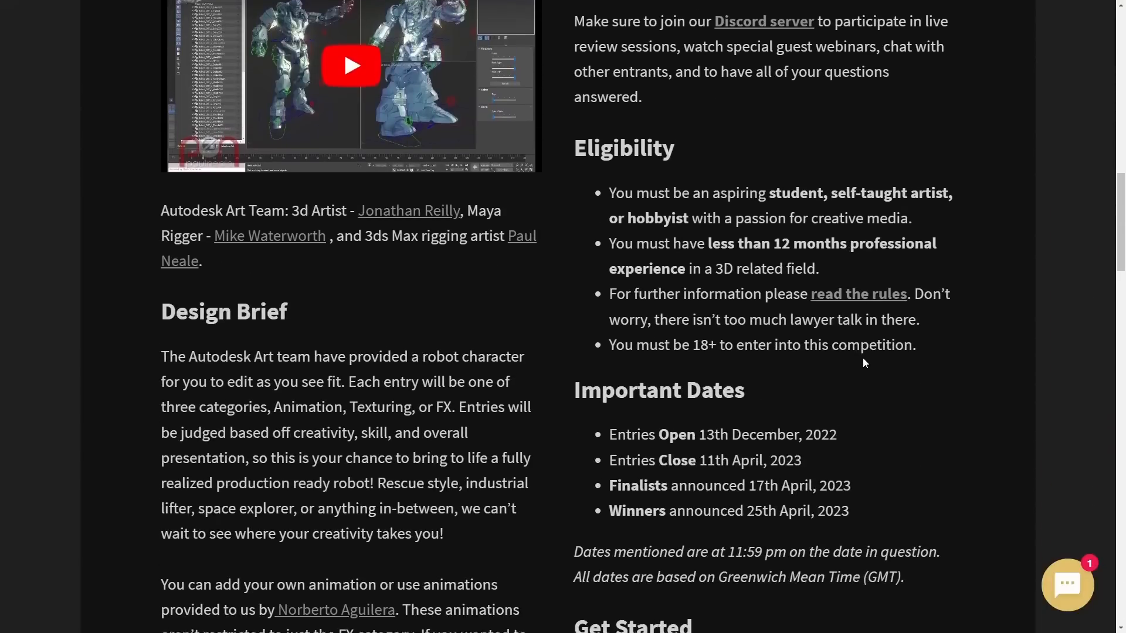
{"action": "scroll", "scroll_direction": "up", "scroll_amount": 3}
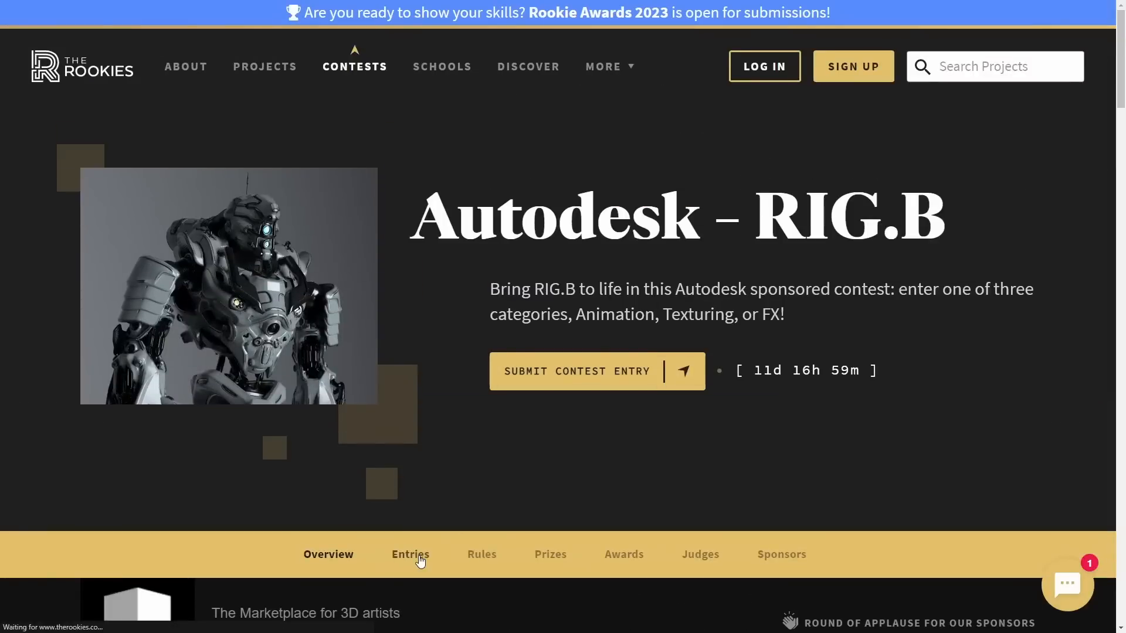
{"action": "left_click", "coordinate": [411, 555]}
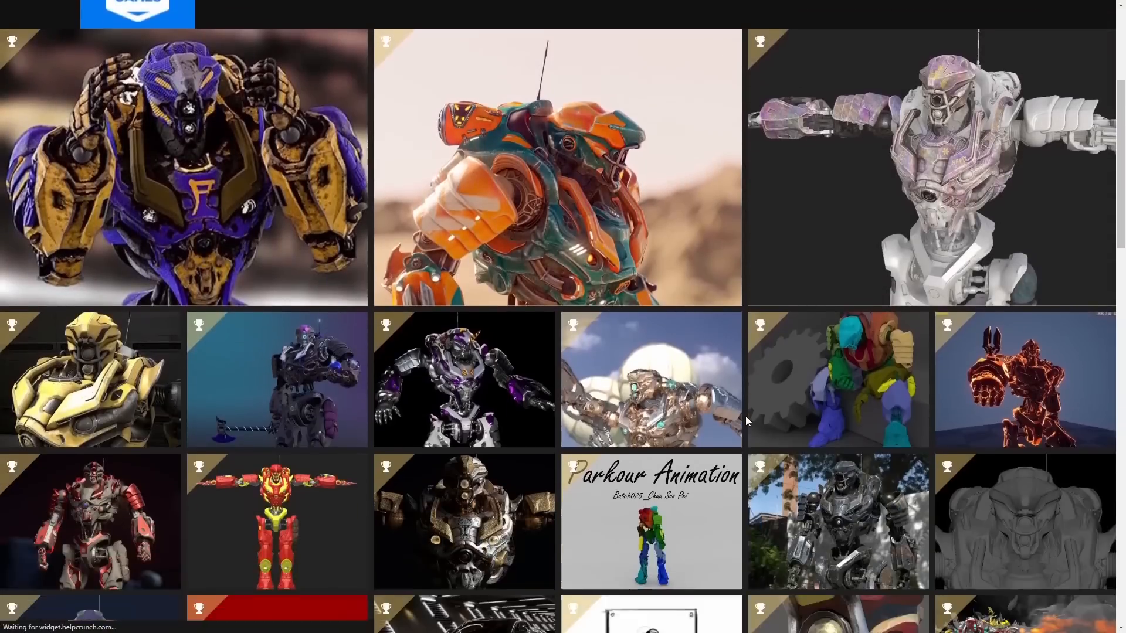
Scroll through the entry thumbnail grid and advance to the next page of entries
{"action": "scroll", "scroll_direction": "down", "scroll_amount": 3}
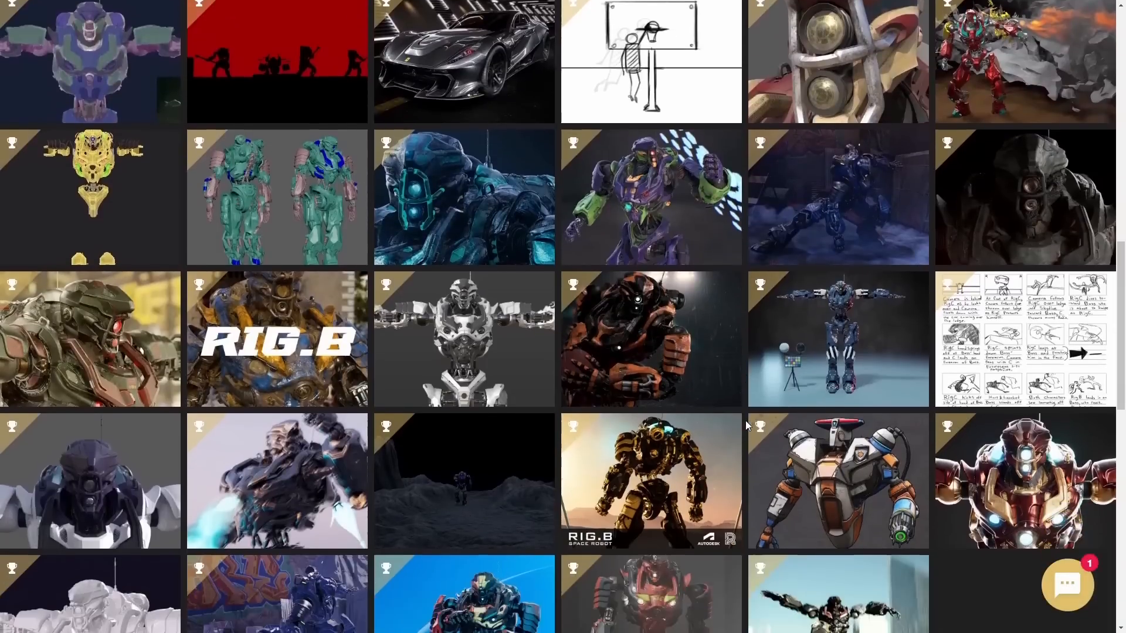
{"action": "scroll", "scroll_direction": "down", "scroll_amount": 3}
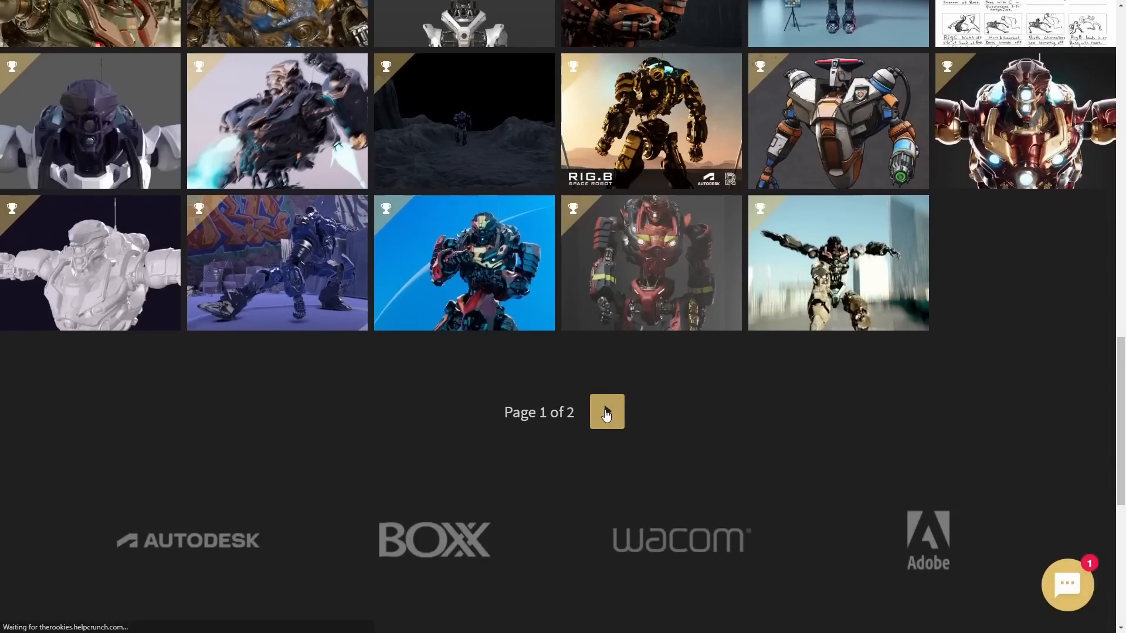
{"action": "left_click", "coordinate": [607, 412]}
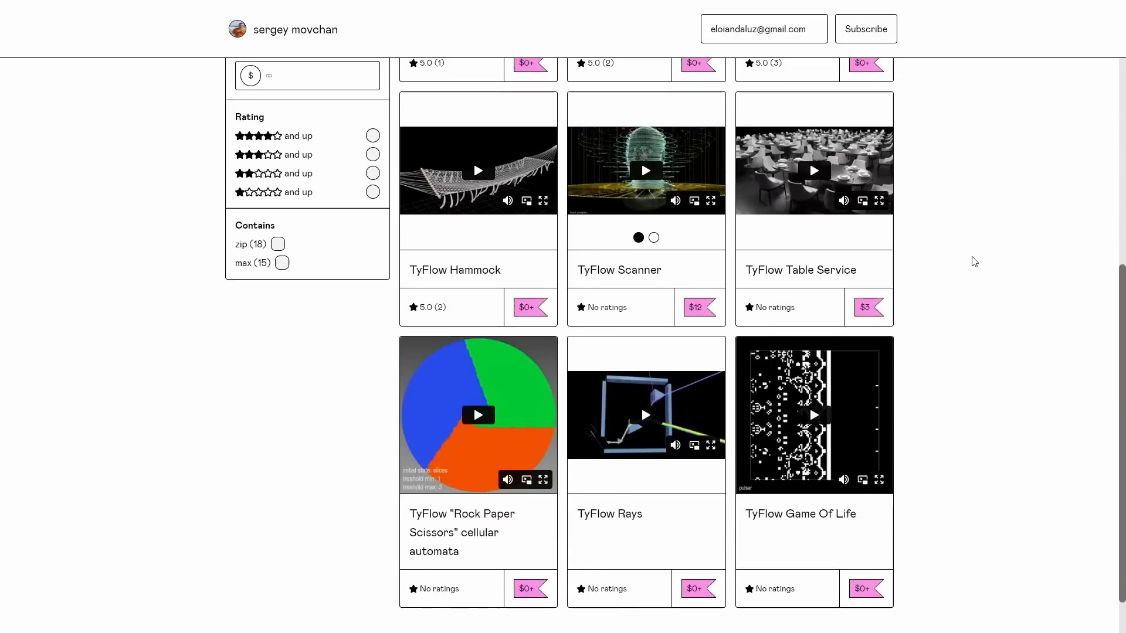
Scroll the Gumroad store past Hammock and Rays down to Snow/Frost/Icicles and Slice Cube
{"action": "scroll", "scroll_direction": "down", "scroll_amount": 3}
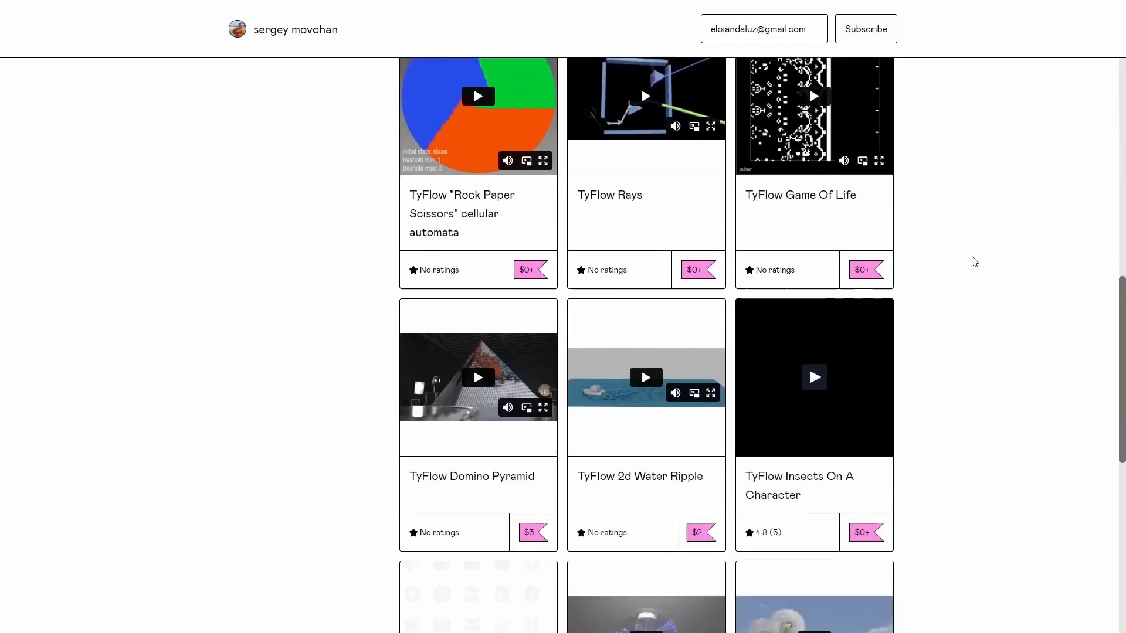
{"action": "scroll", "scroll_direction": "down", "scroll_amount": 3}
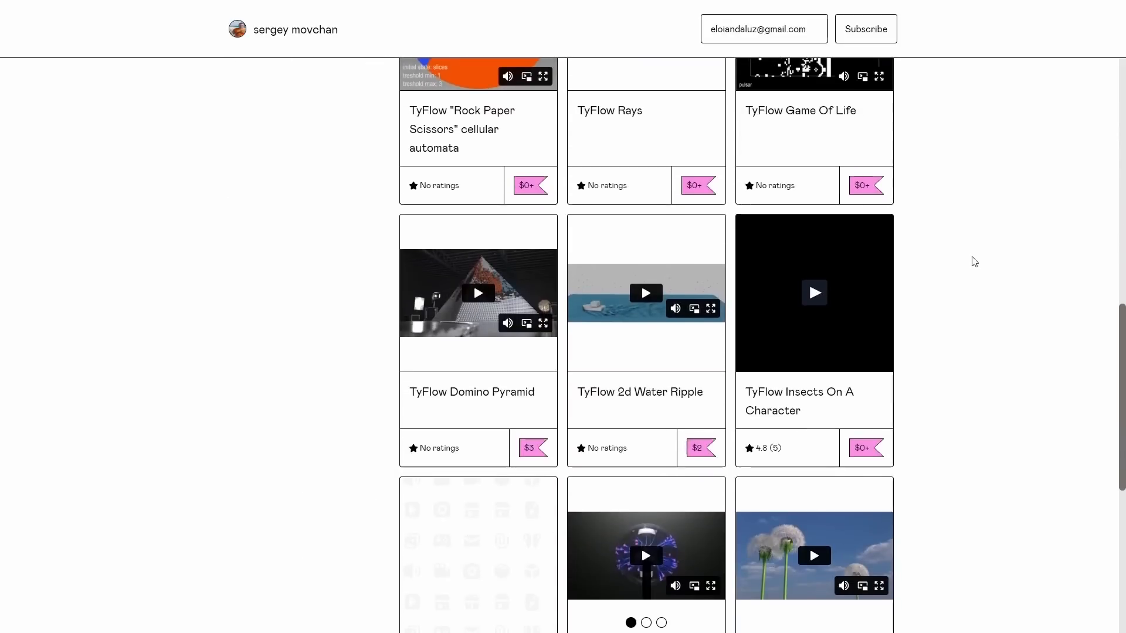
{"action": "scroll", "scroll_direction": "down", "scroll_amount": 3}
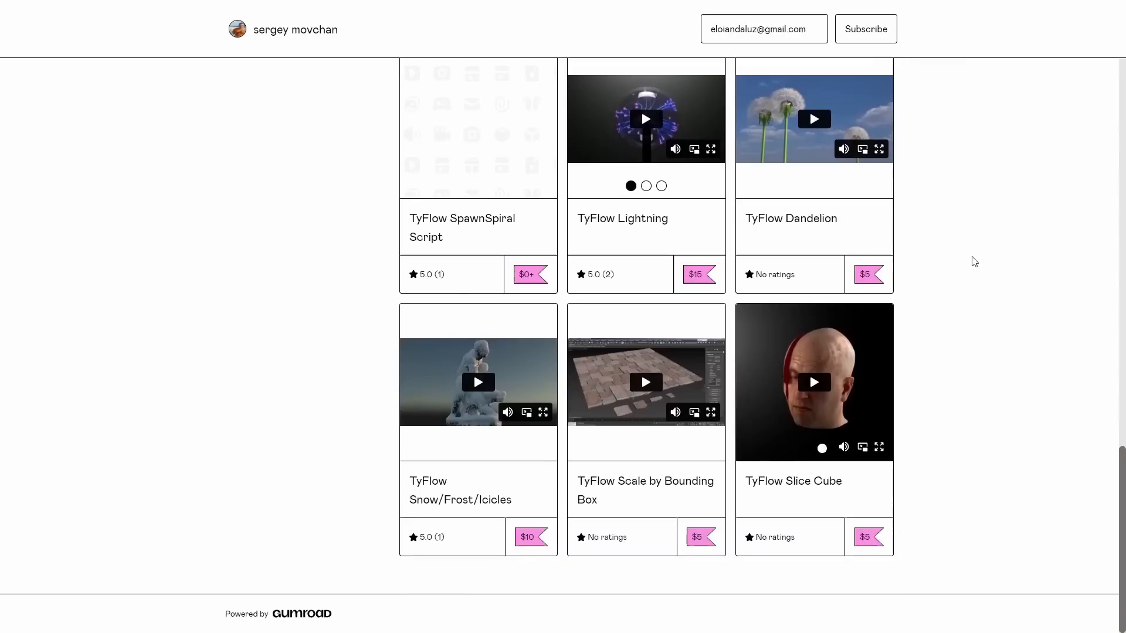
{"action": "scroll", "scroll_direction": "down", "scroll_amount": 3}
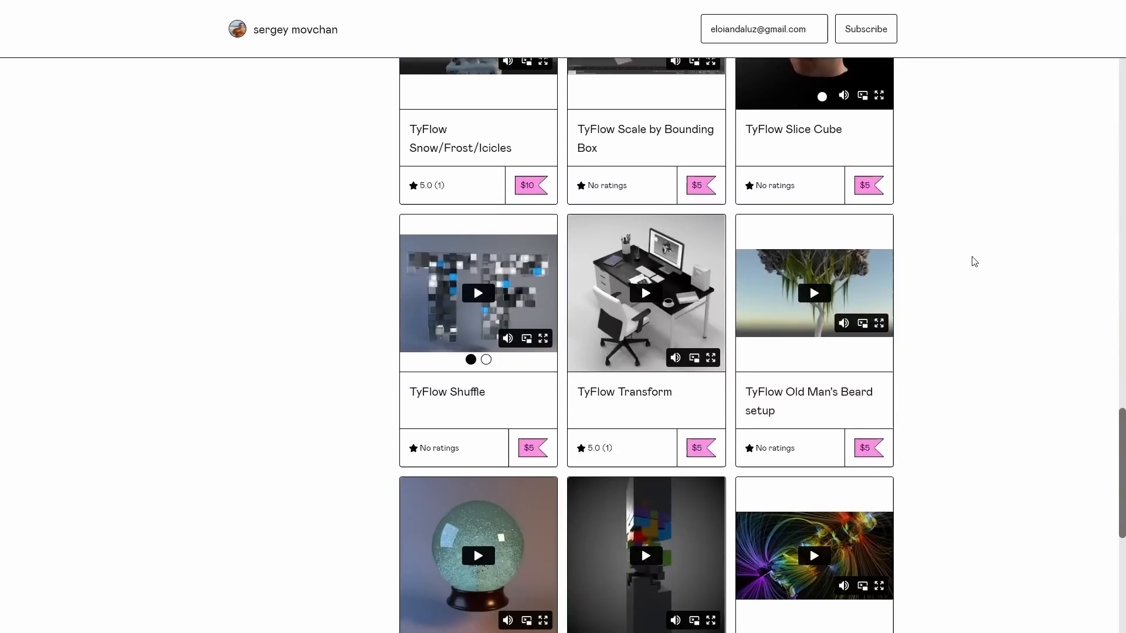
{"action": "scroll", "scroll_direction": "down", "scroll_amount": 3}
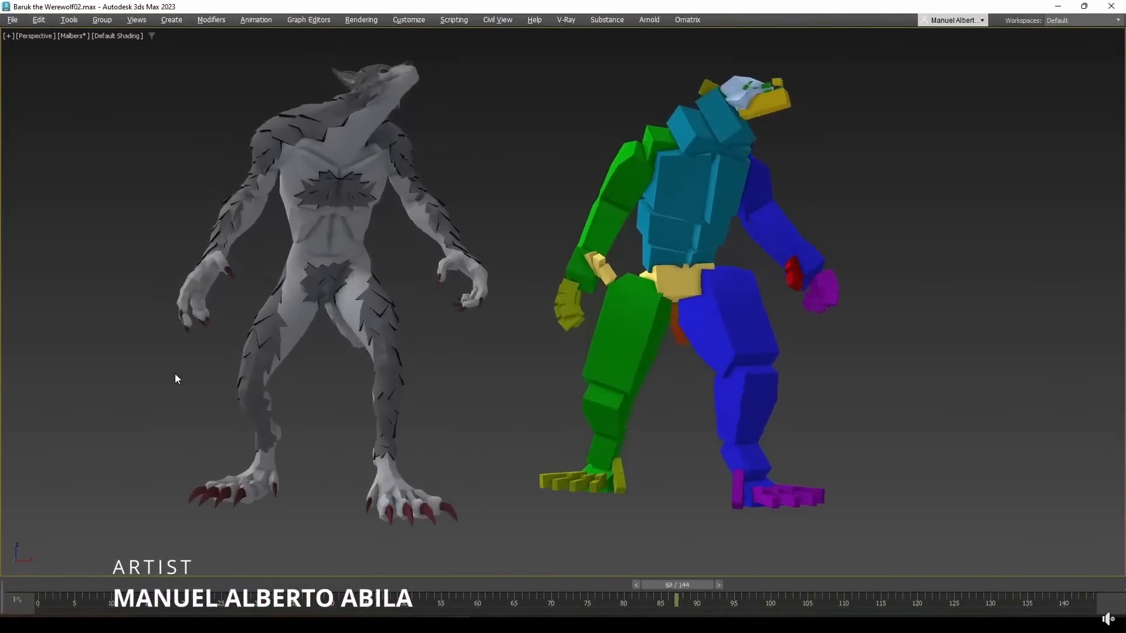
Scrub the timeline so the werewolf and its colour-coded proxy rig animate together
{"action": "left_click_drag", "start_coordinate": [693, 596], "coordinate": [61, 596]}
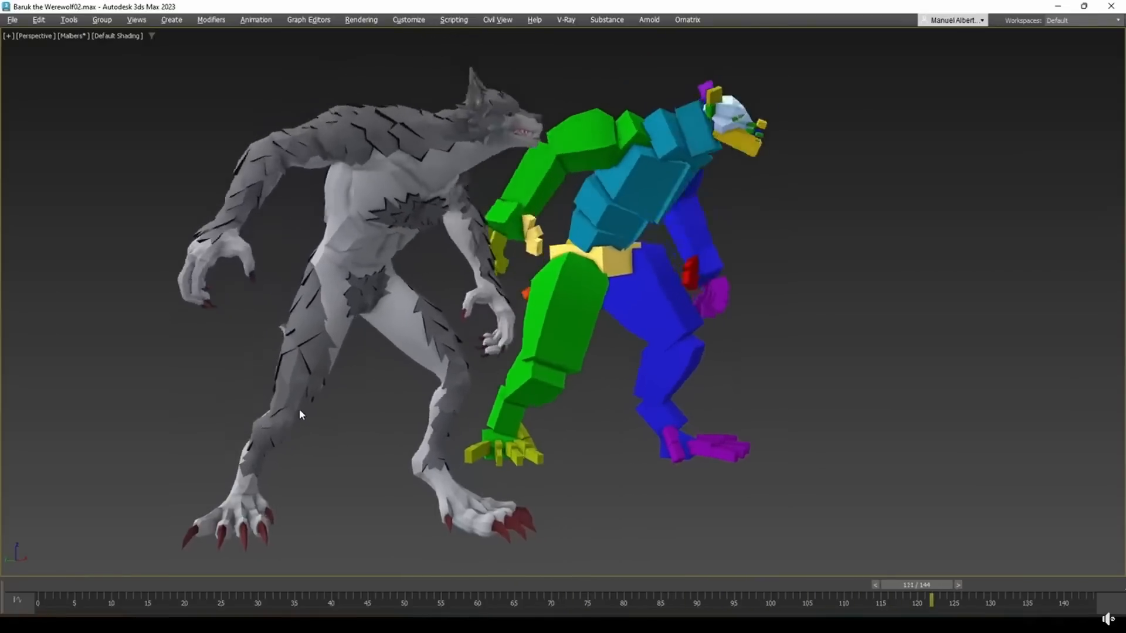
{"action": "left_click_drag", "start_coordinate": [932, 597], "coordinate": [330, 597]}
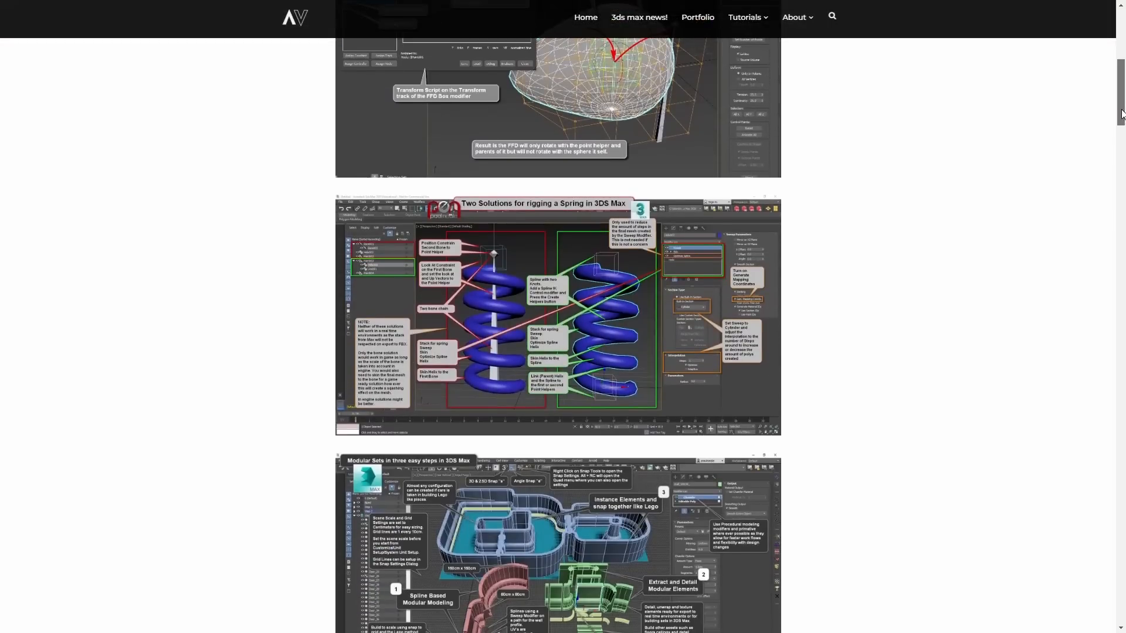
Scroll through the spring-rigging and modular-set tutorial infographics
{"action": "scroll", "scroll_direction": "down", "scroll_amount": 3}
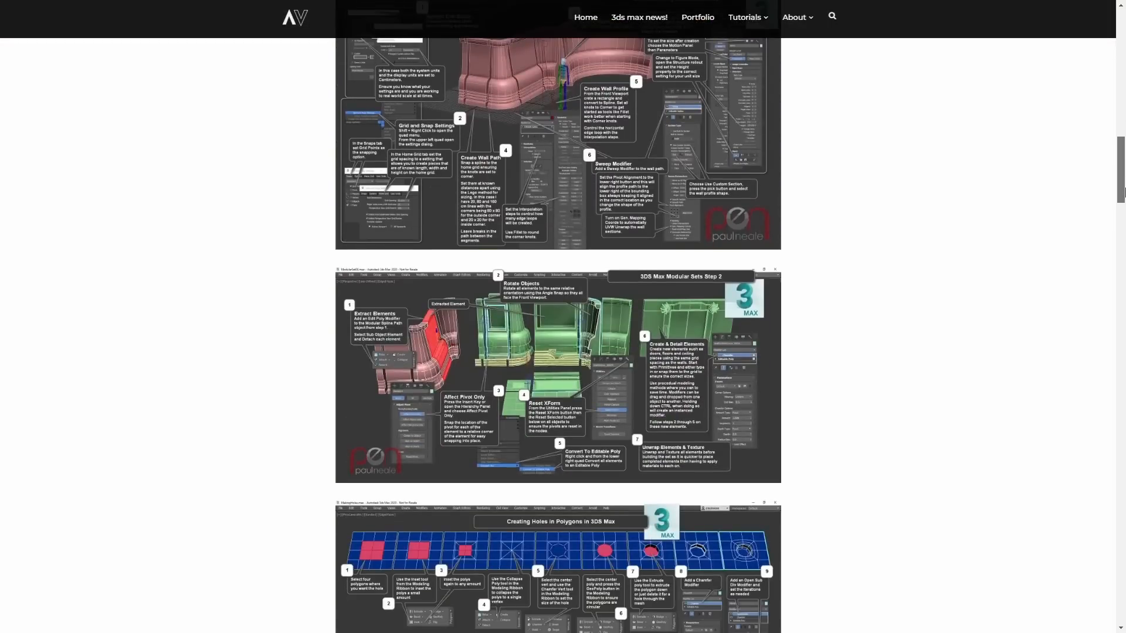
{"action": "scroll", "scroll_direction": "down", "scroll_amount": 3}
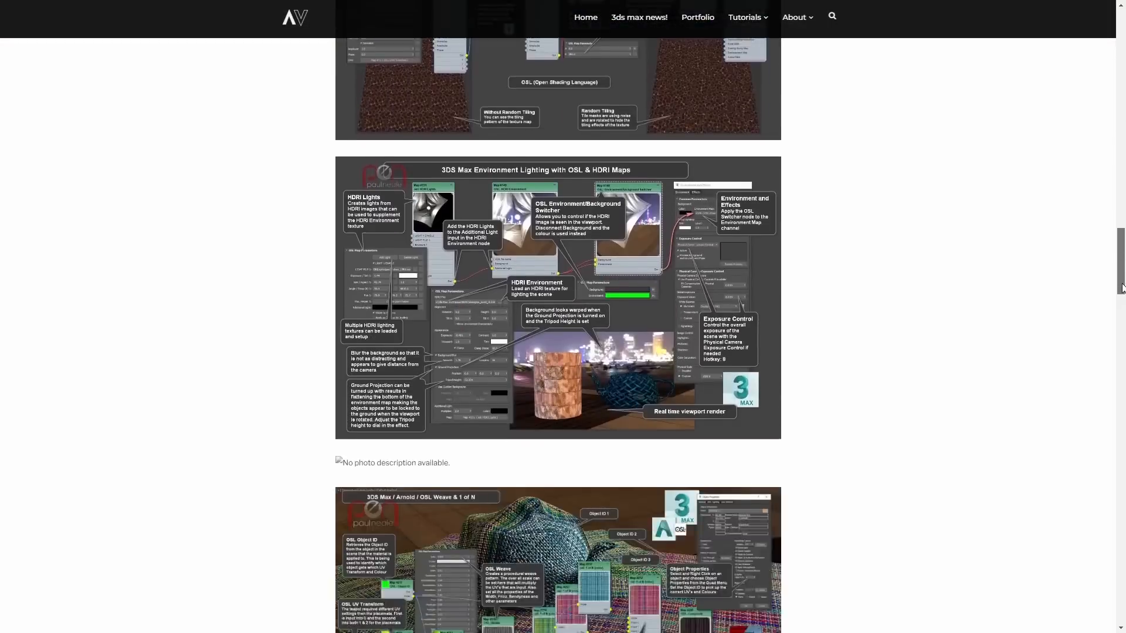
{"action": "scroll", "scroll_direction": "down", "scroll_amount": 3}
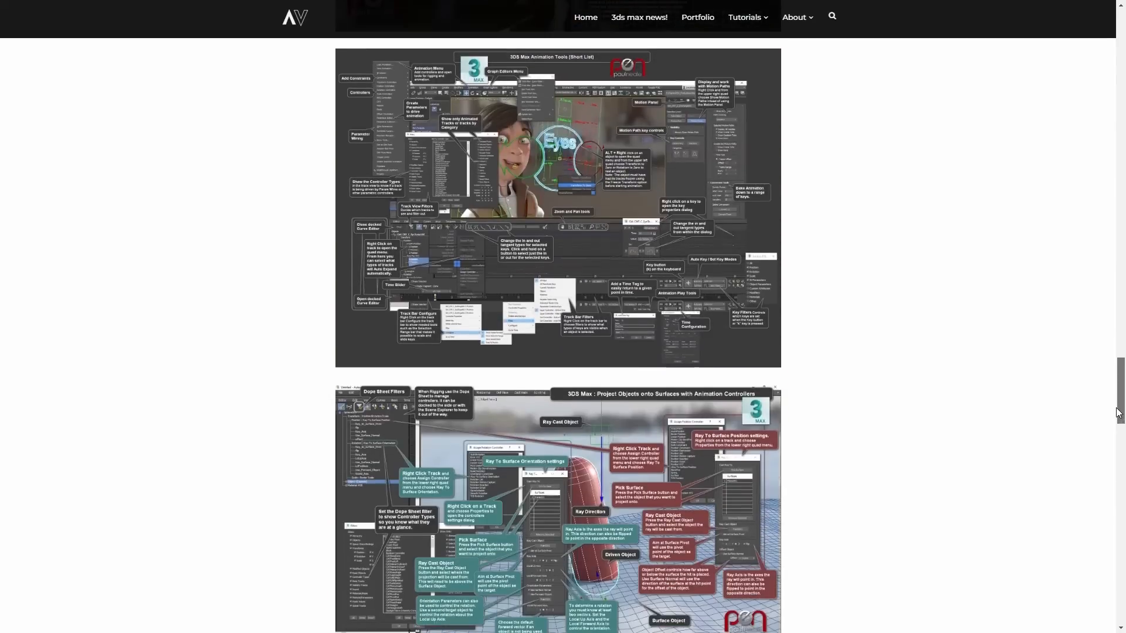
Switch to the site's '3ds max news!' listing and scroll its article grid
{"action": "left_click", "coordinate": [638, 18]}
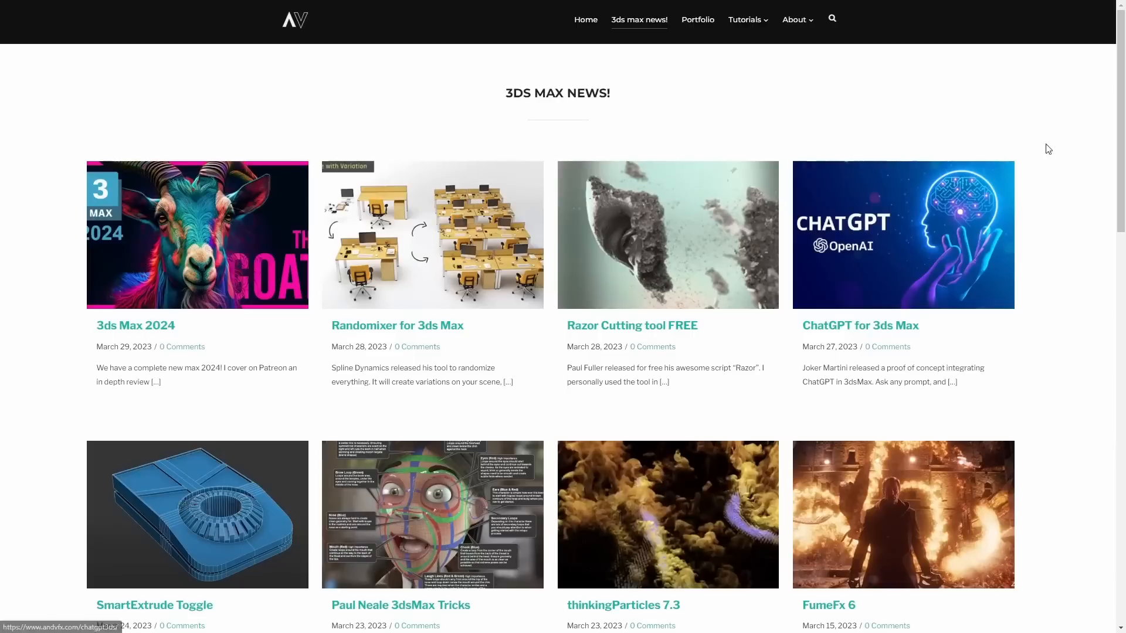
{"action": "scroll", "scroll_direction": "down", "scroll_amount": 3}
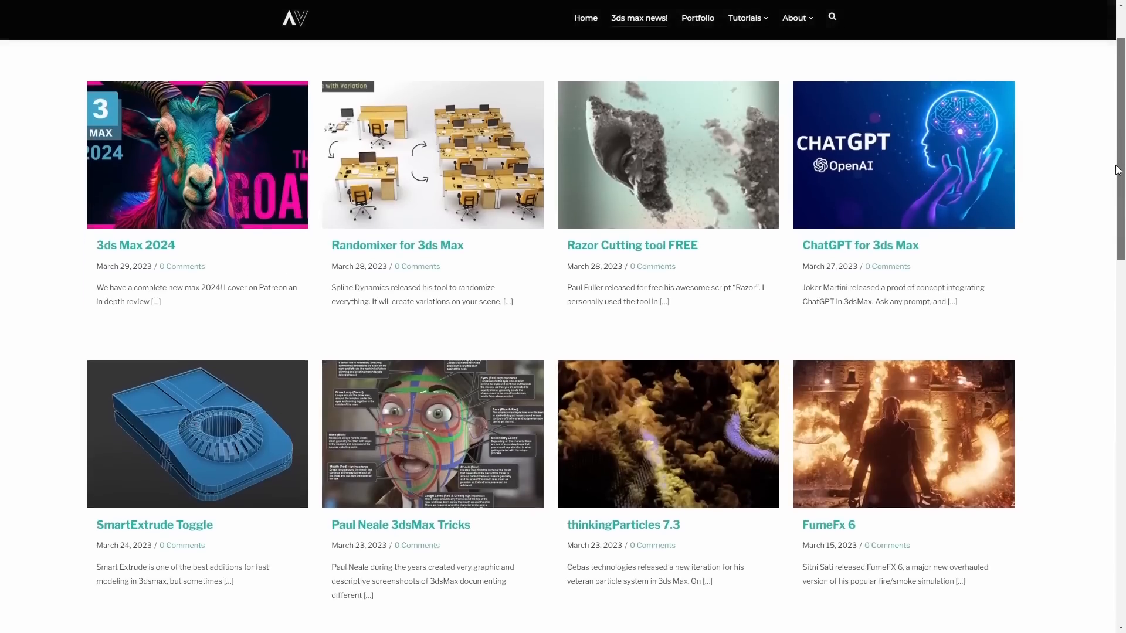
{"action": "scroll", "scroll_direction": "down", "scroll_amount": 3}
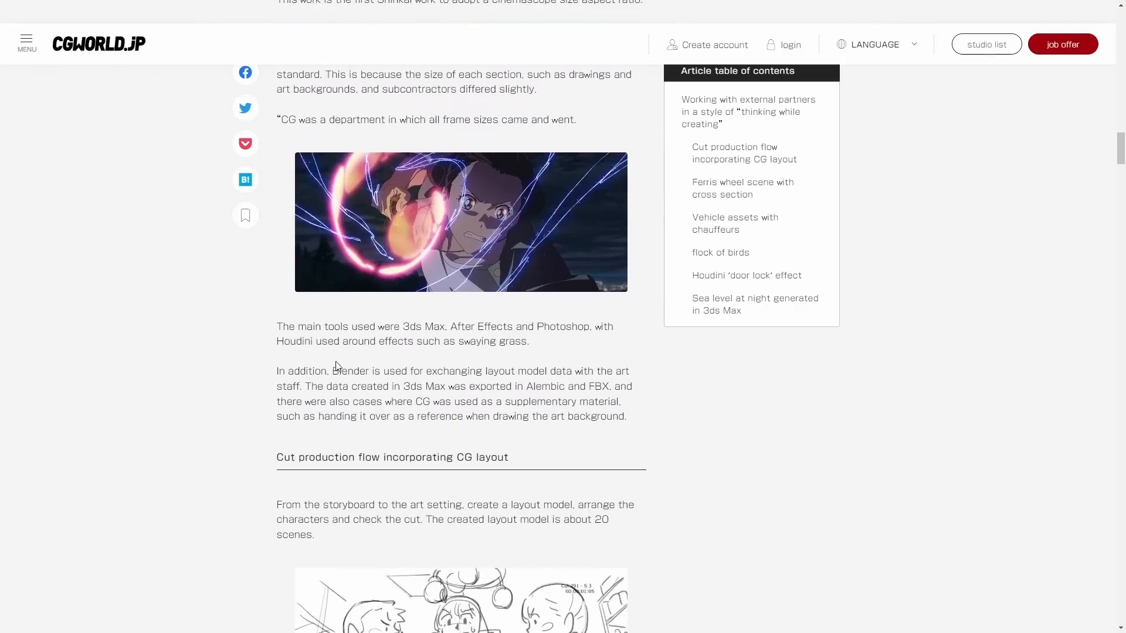
Highlight 'The main tools used were 3ds Max, After Effects' in the article paragraph
{"action": "left_click_drag", "start_coordinate": [277, 326], "coordinate": [446, 326]}
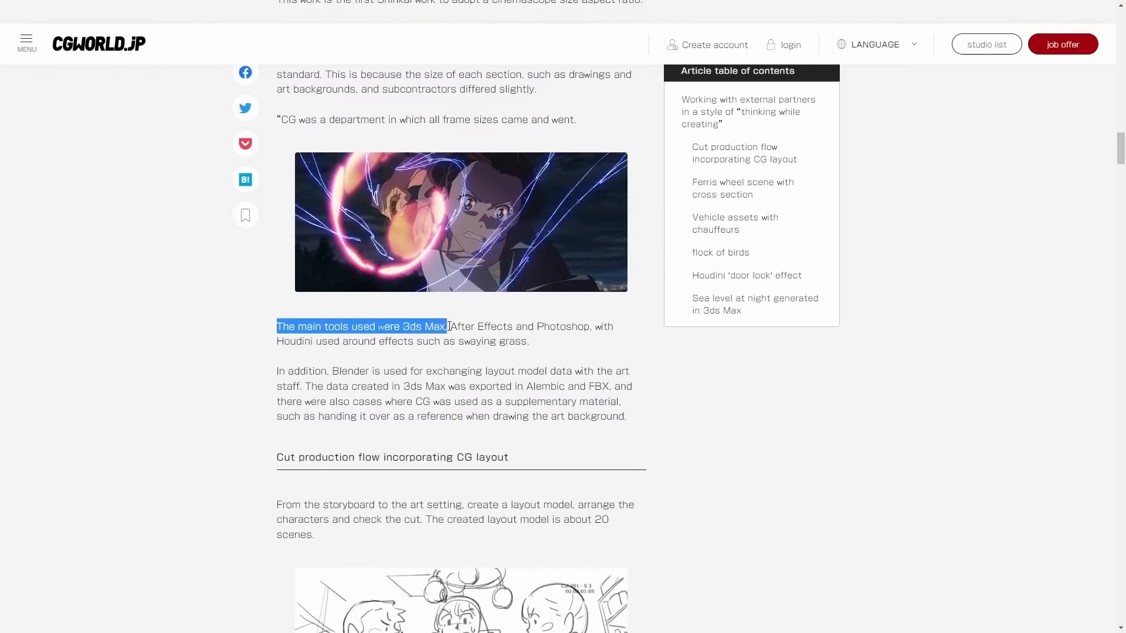
{"action": "left_click_drag", "start_coordinate": [446, 327], "coordinate": [500, 327]}
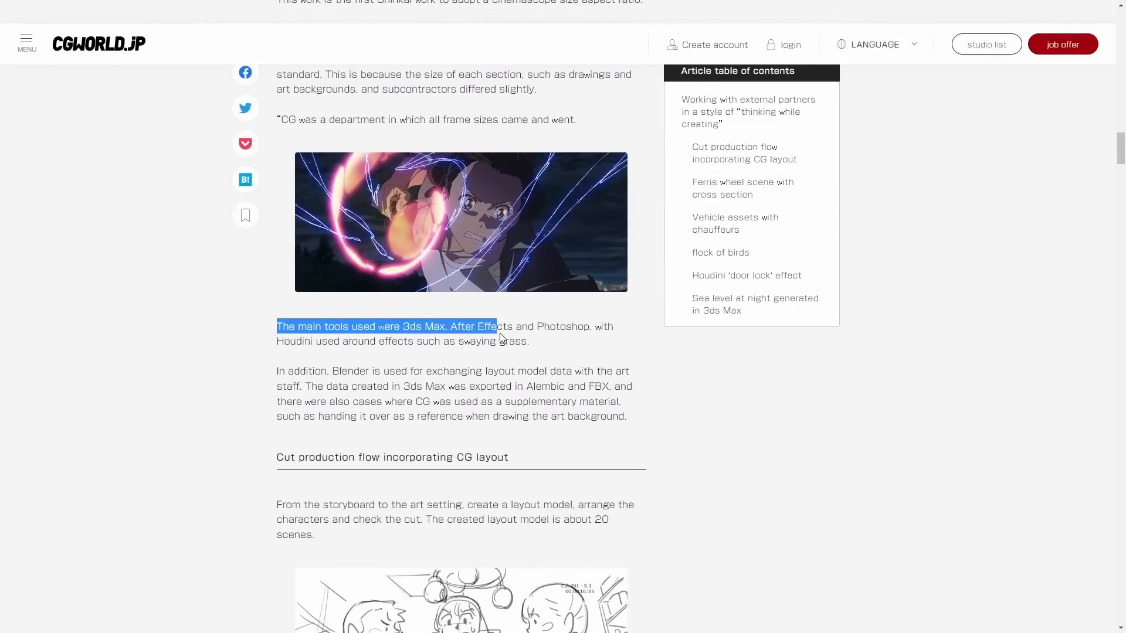